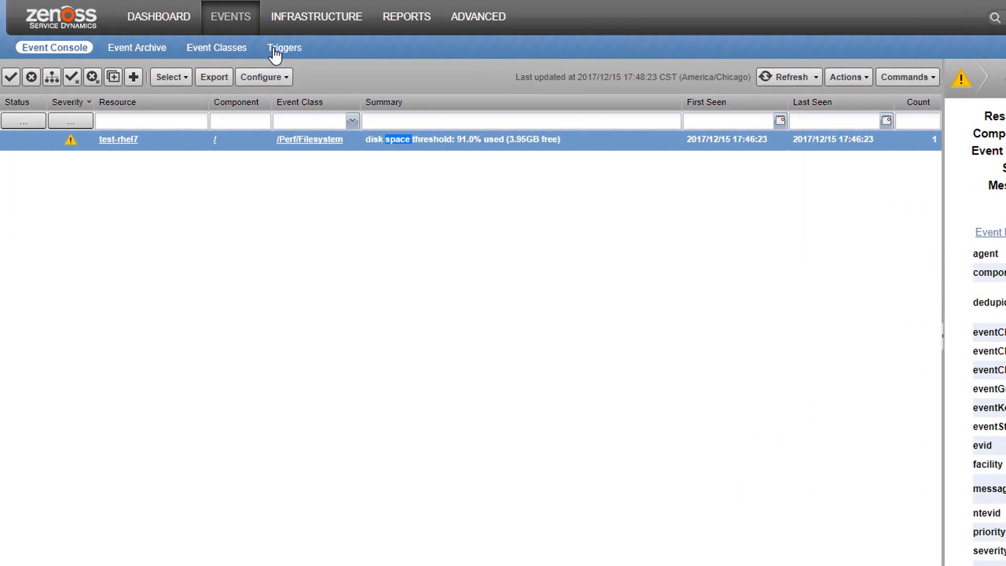
Under Events > Triggers, add a trigger with Id FileSystemThresholdViolation.
left_click(284, 47)
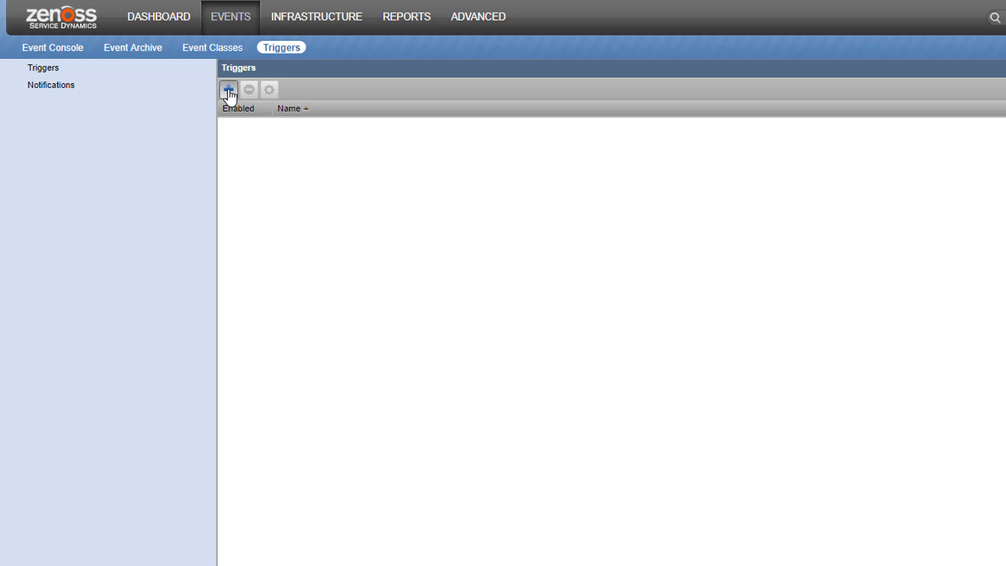
left_click(228, 89)
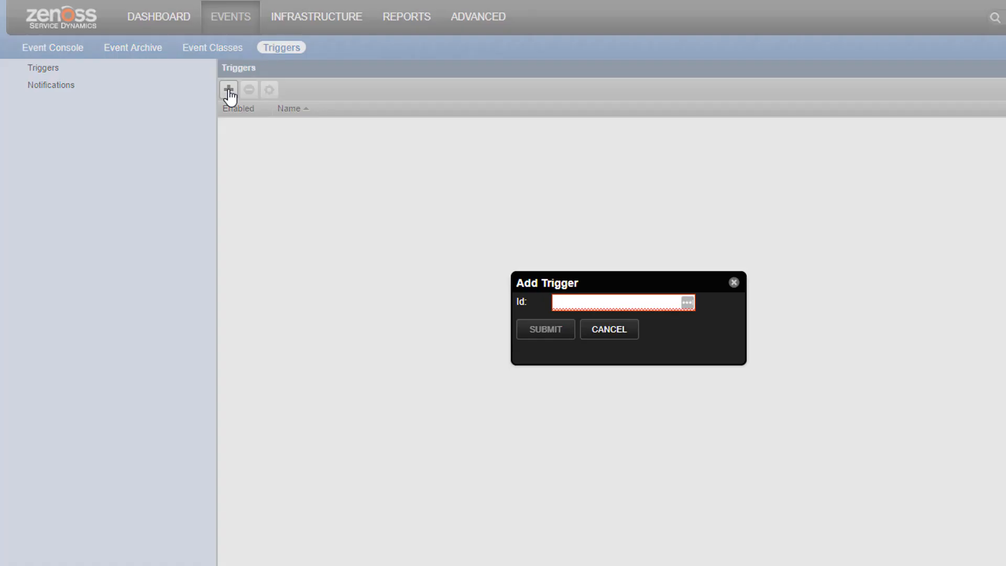
left_click(619, 302)
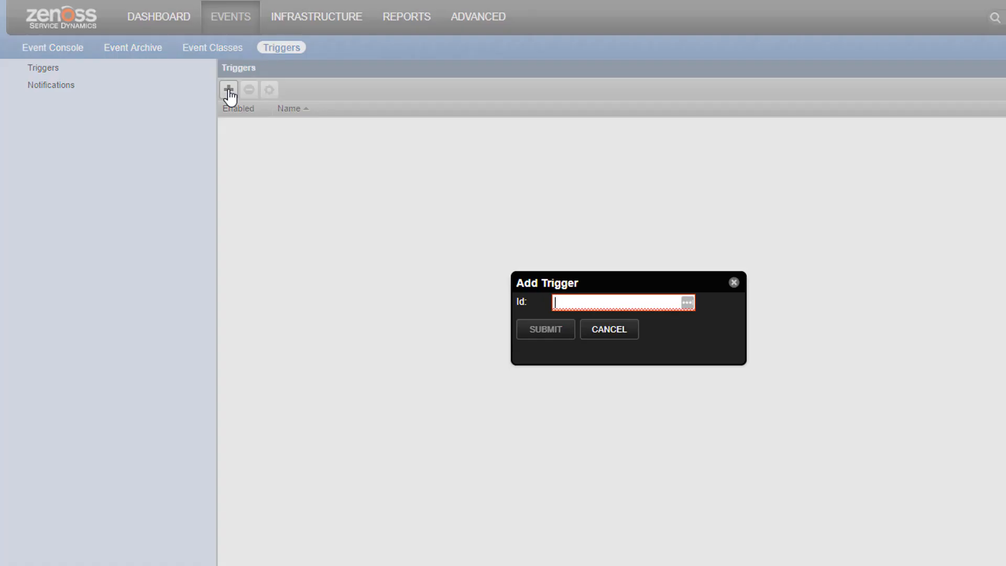
type("FileSystemThresholdViolation")
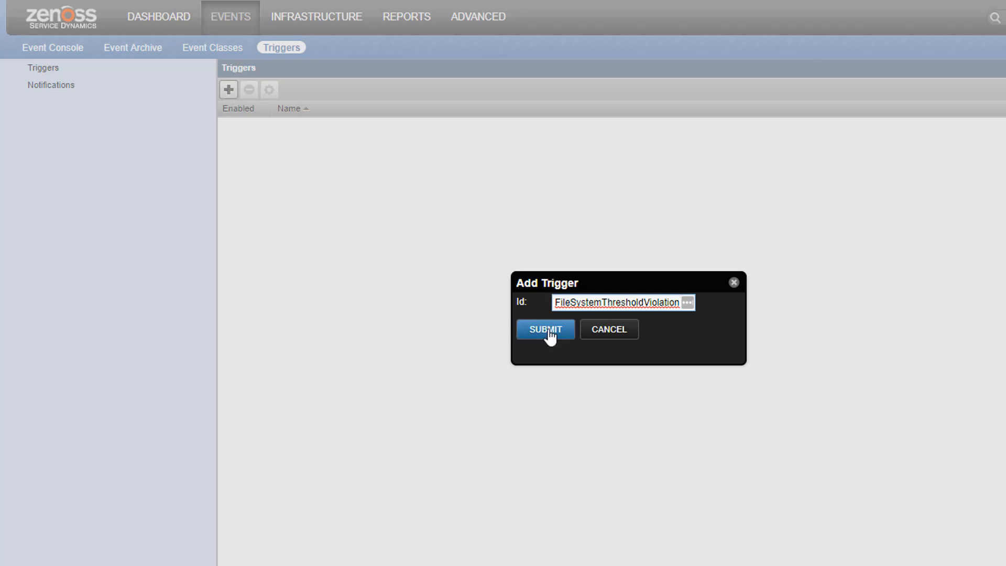
left_click(545, 329)
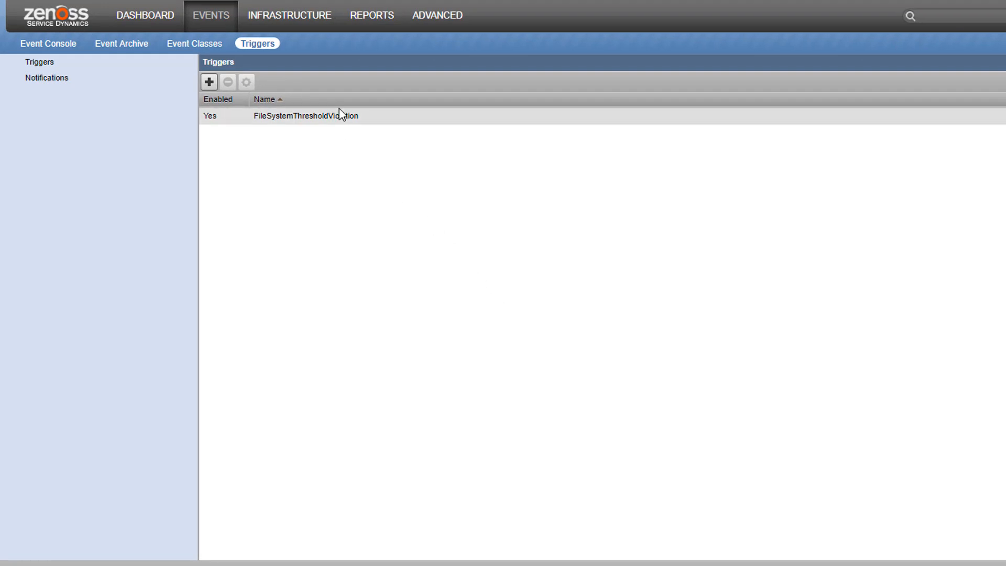
Edit the FileSystemThresholdViolation trigger and set its severity rule to Warning or higher.
double_click(305, 115)
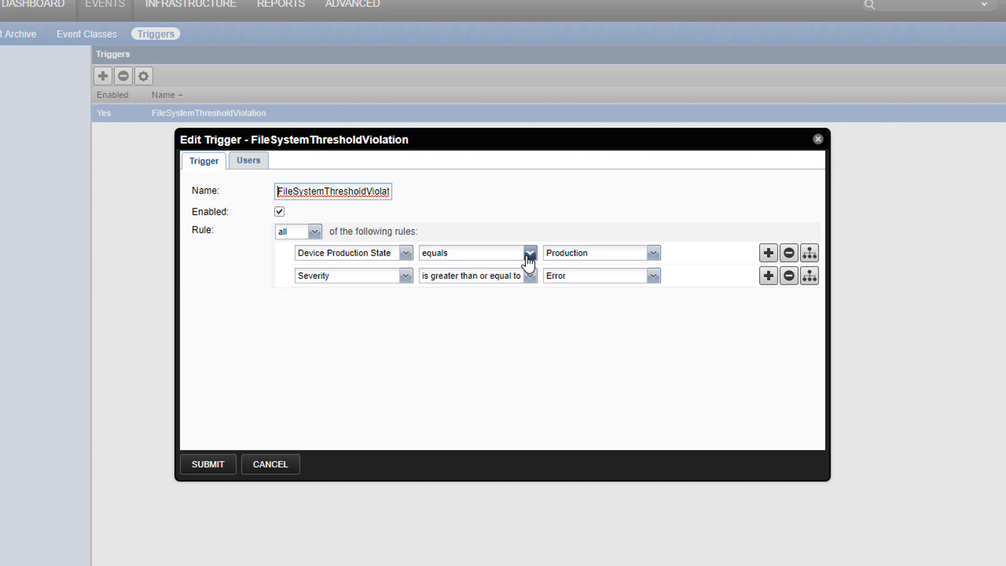
left_click(653, 275)
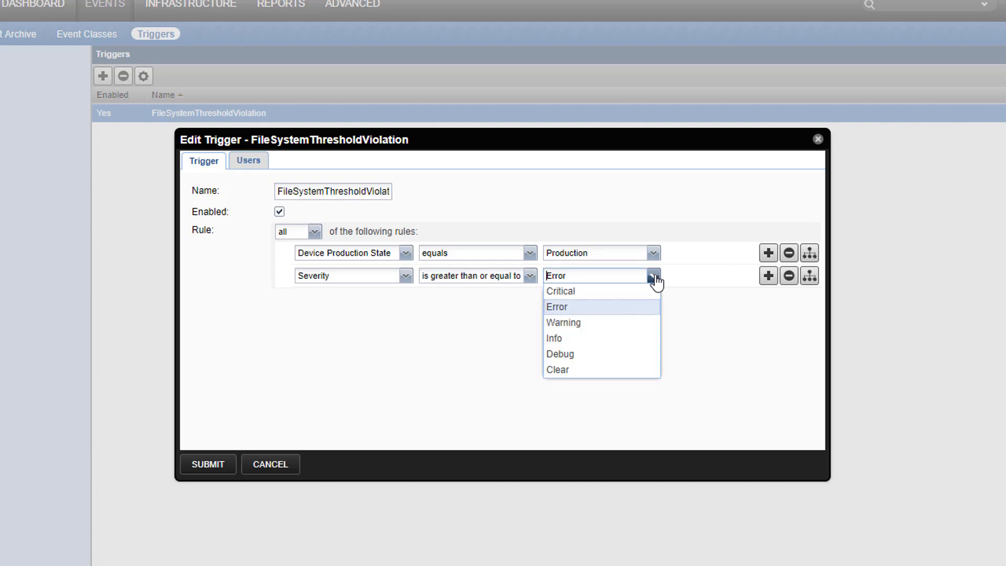
left_click(563, 322)
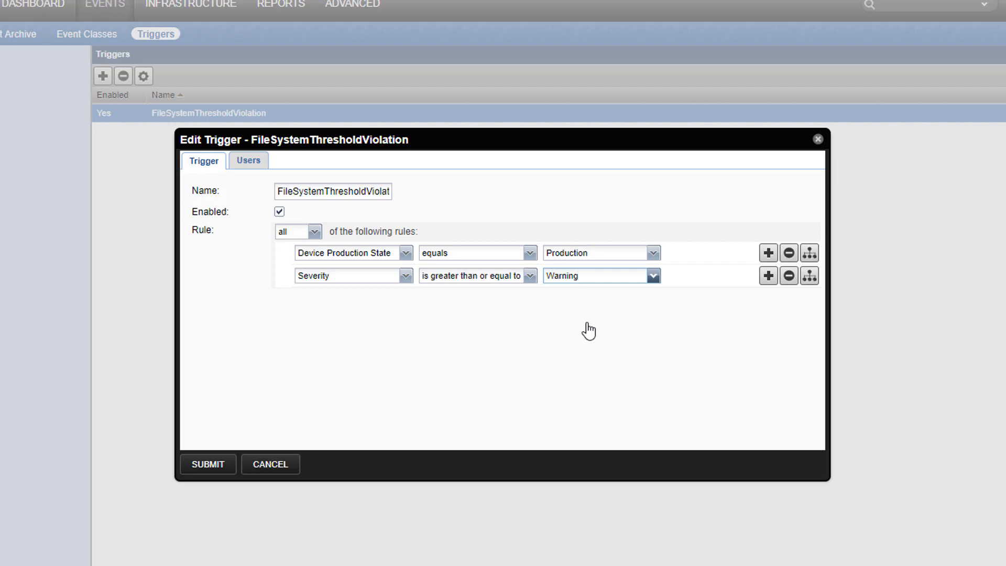
mouse_move(588, 328)
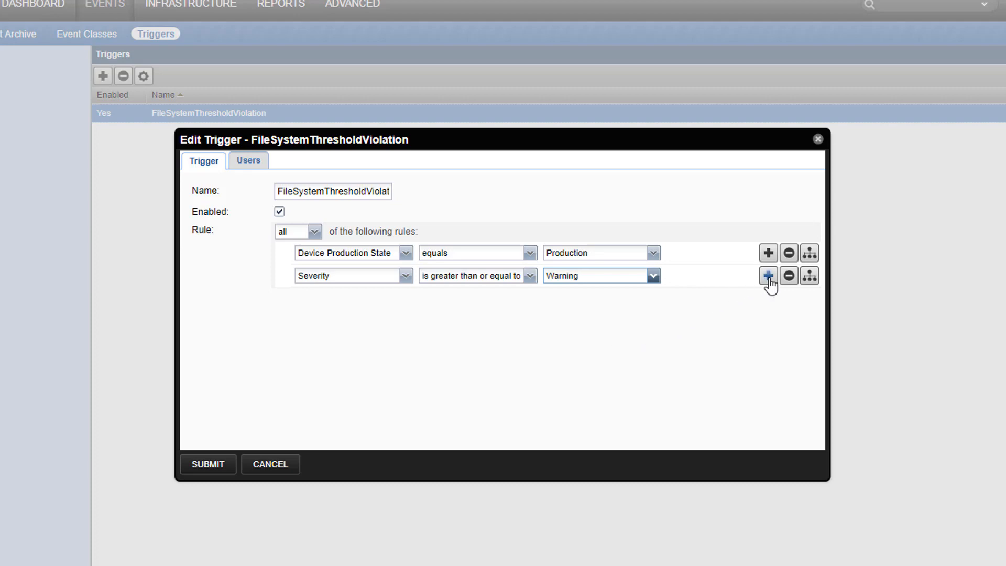
Add trigger rules: event class starts with /Perf/Filesystem, and status equals New.
left_click(768, 275)
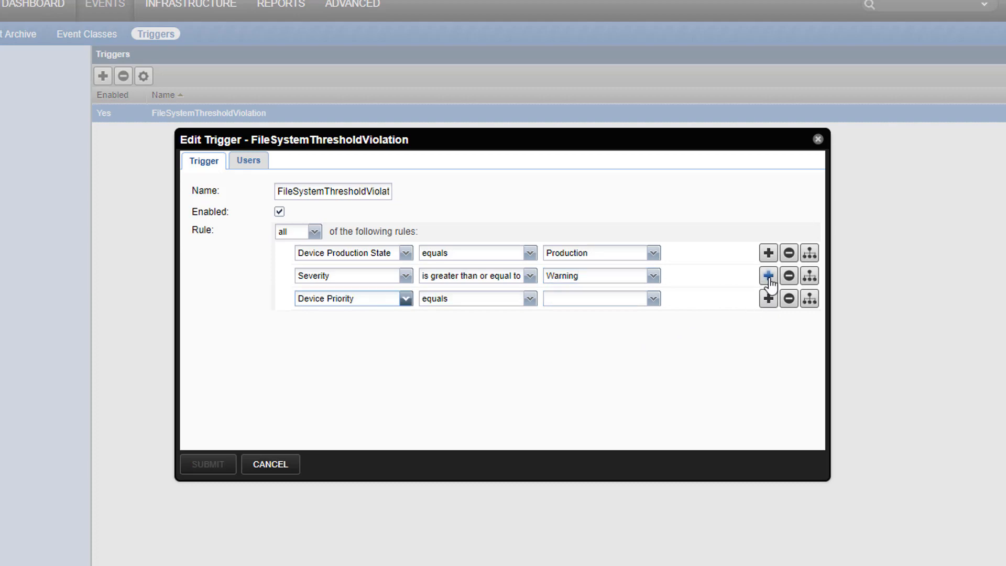
left_click(405, 298)
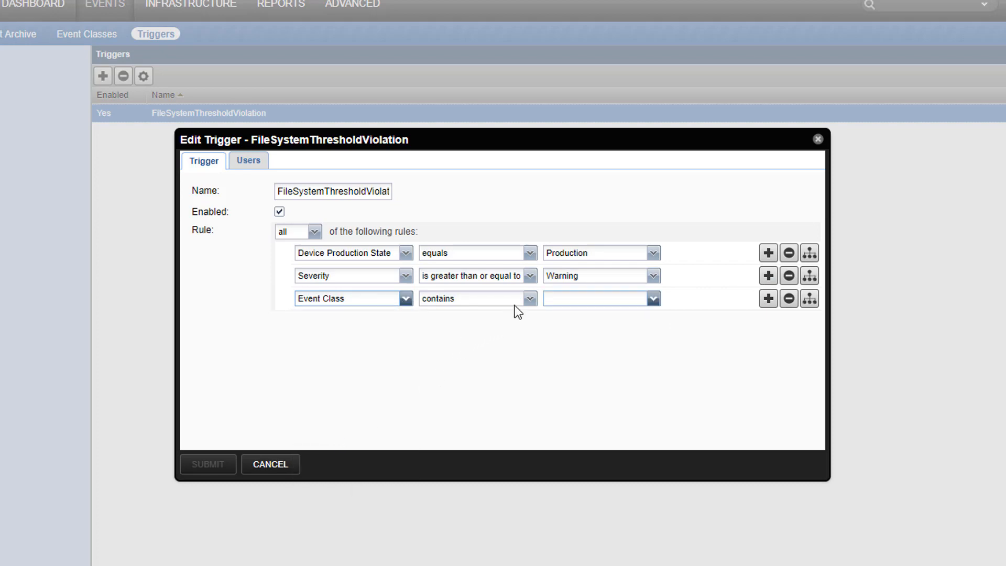
left_click(477, 298)
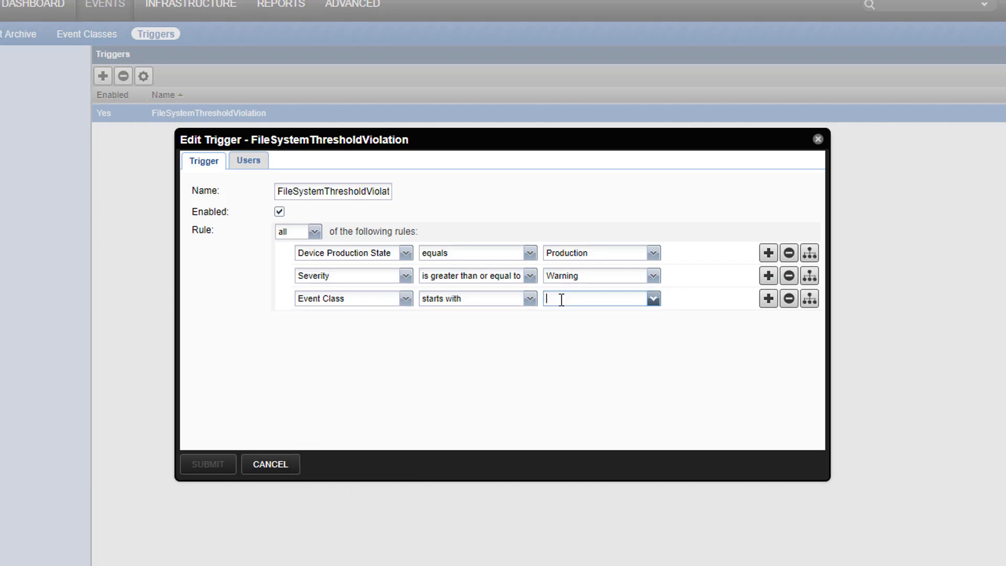
left_click(653, 298)
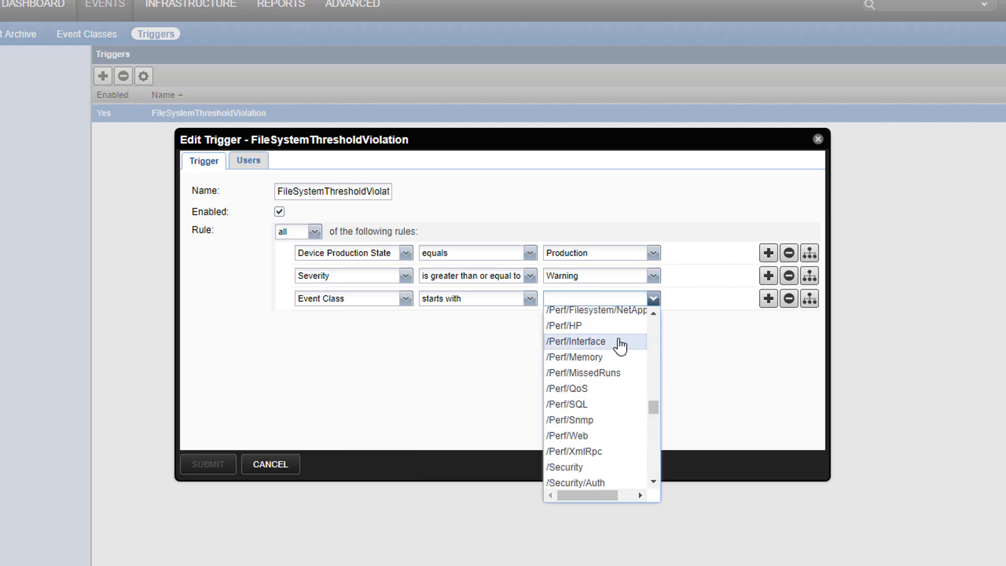
left_click(577, 299)
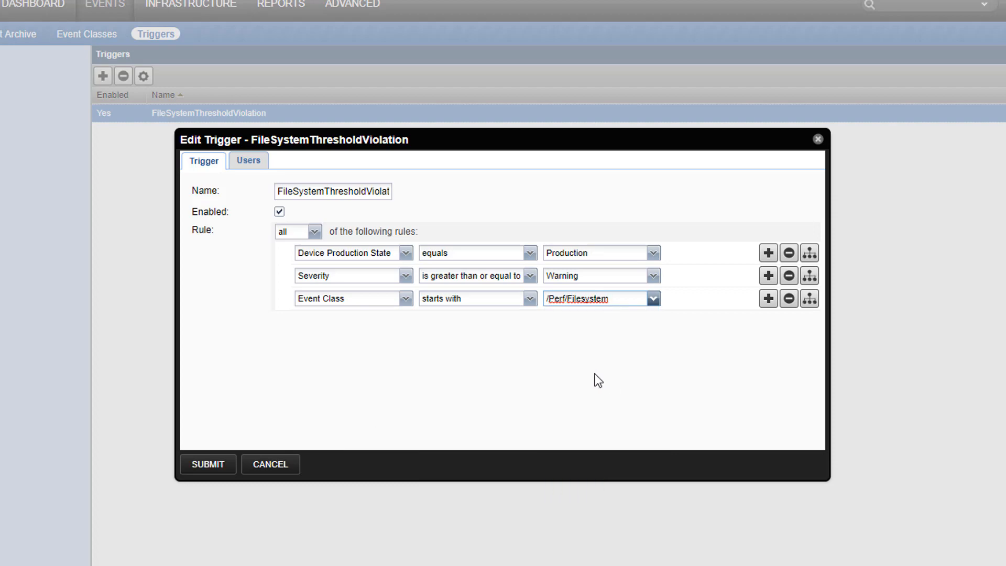
mouse_move(589, 377)
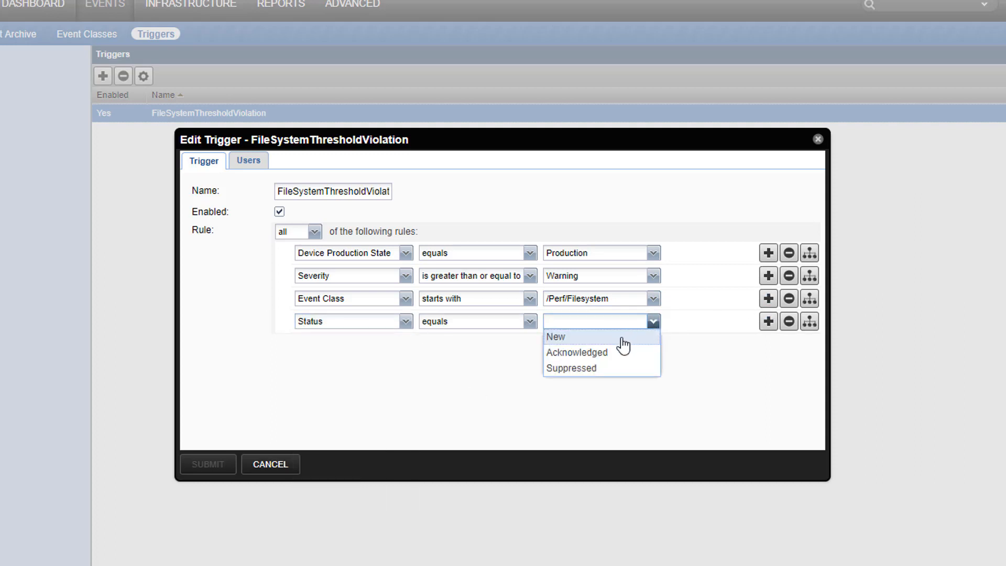
left_click(555, 336)
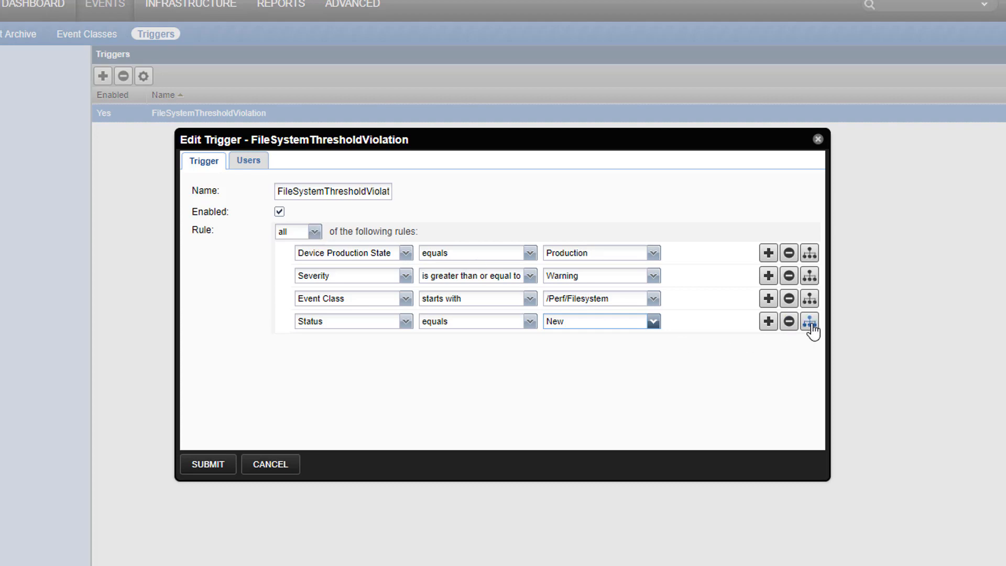
Add a nested 'any' rule group with Device Groups contains Database or FileServers.
left_click(809, 321)
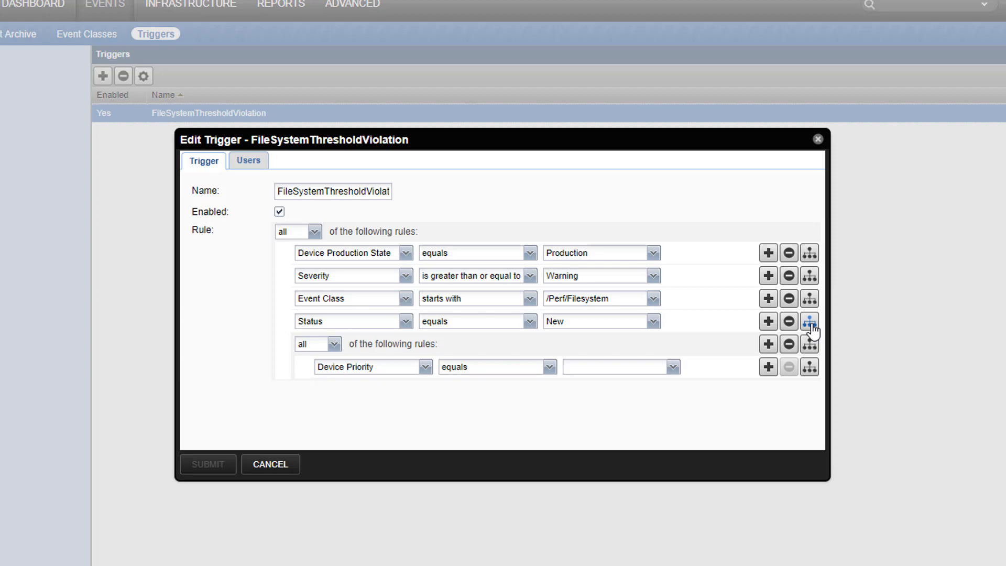
left_click(315, 343)
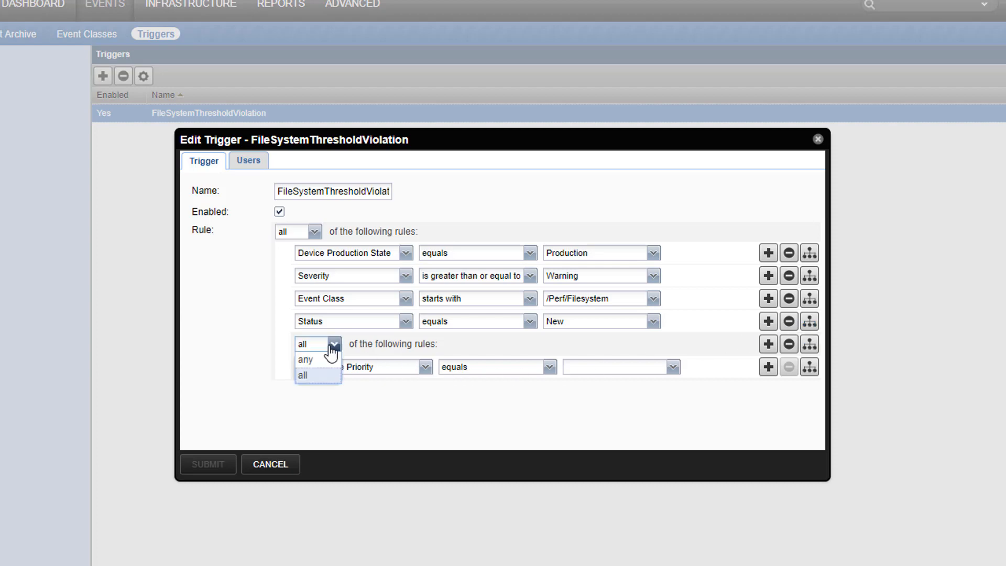
left_click(304, 358)
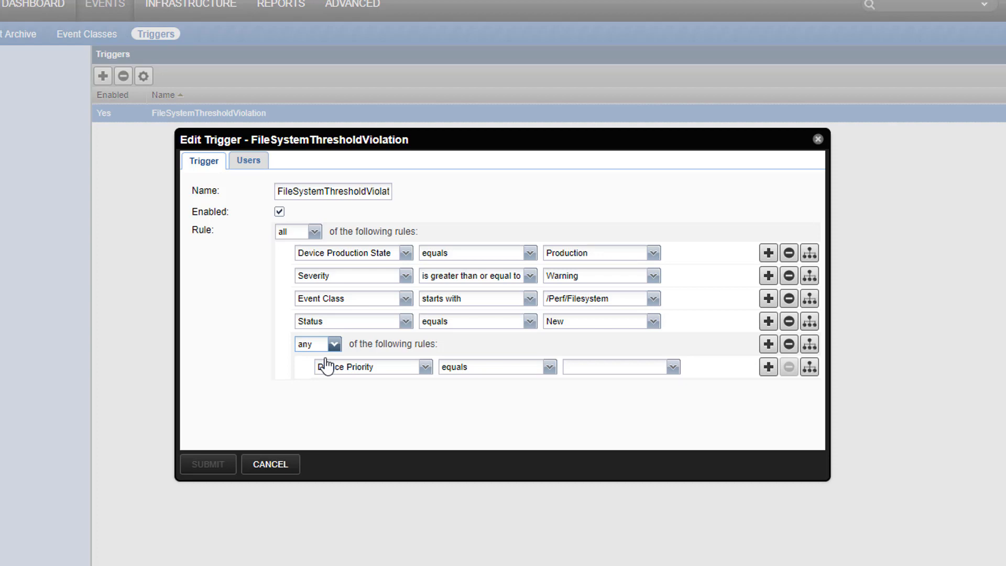
mouse_move(426, 366)
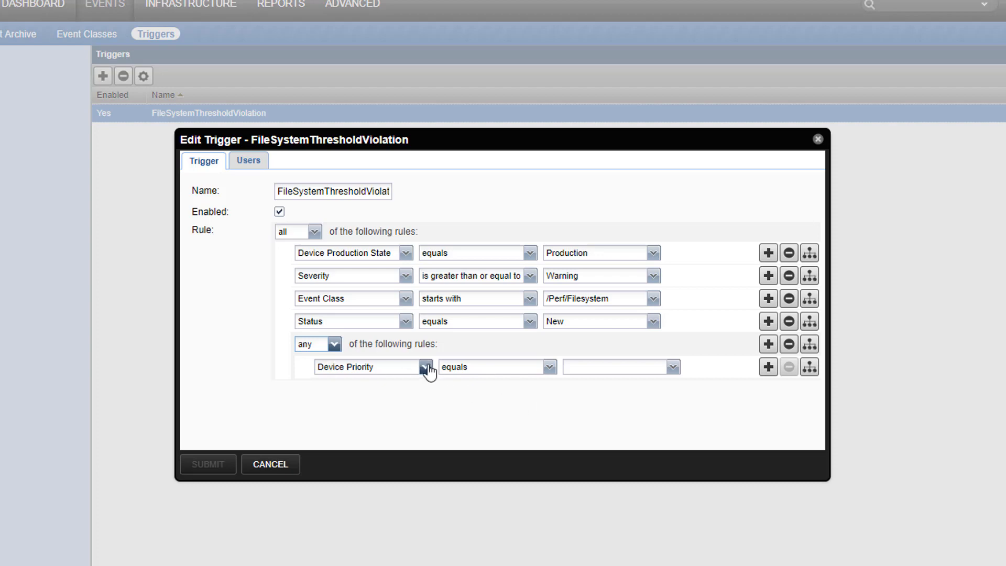
left_click(426, 367)
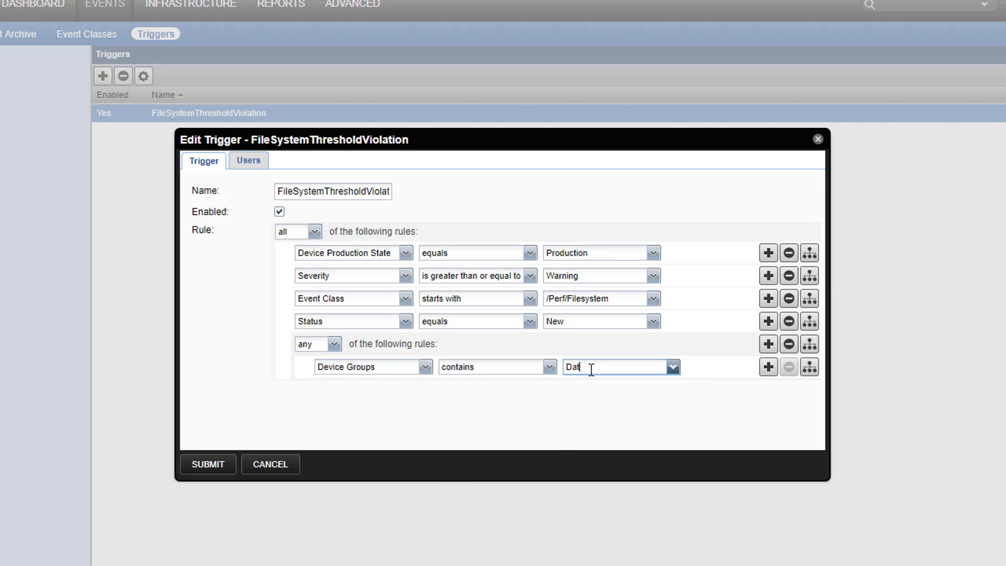
type("Database")
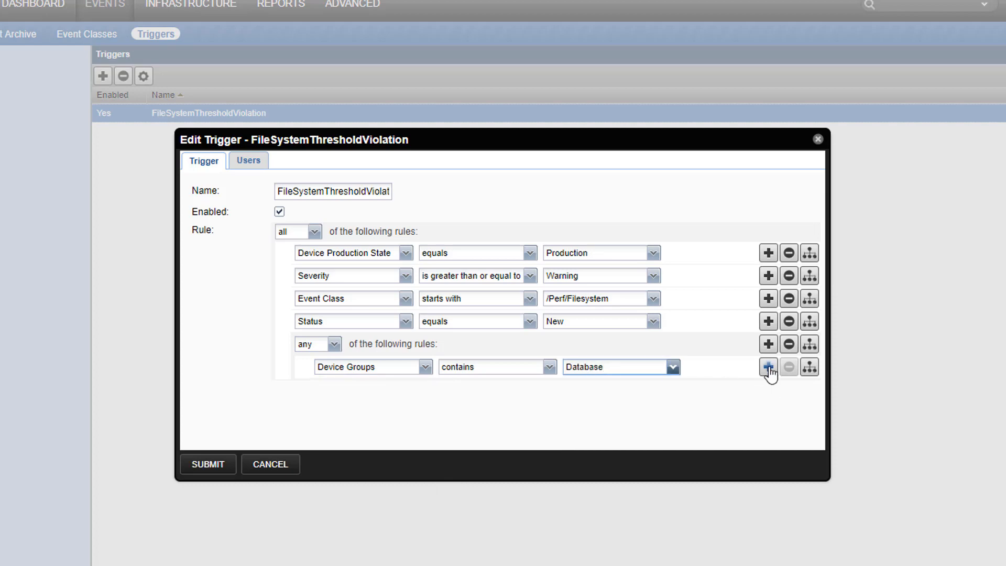
left_click(768, 367)
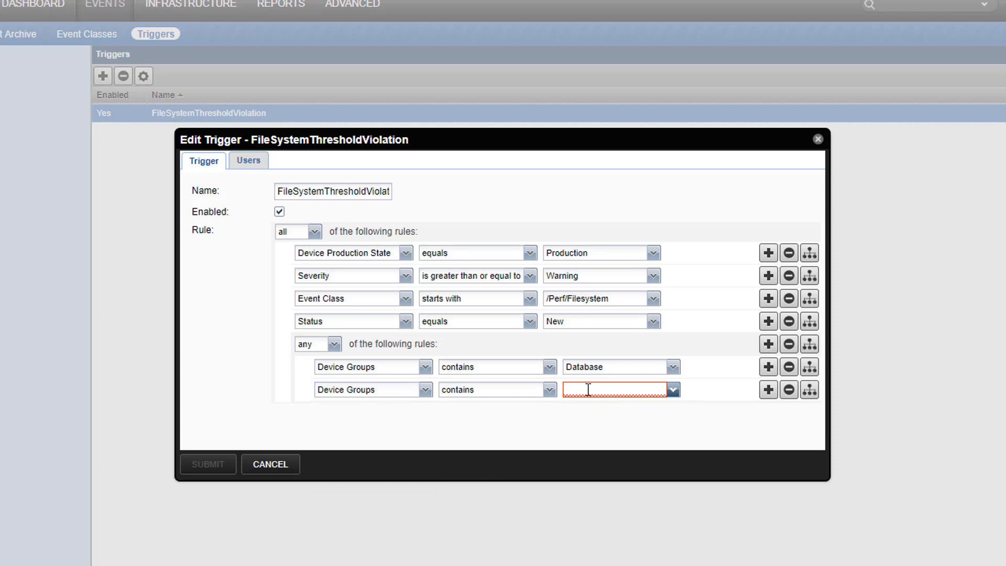
type("FileServers")
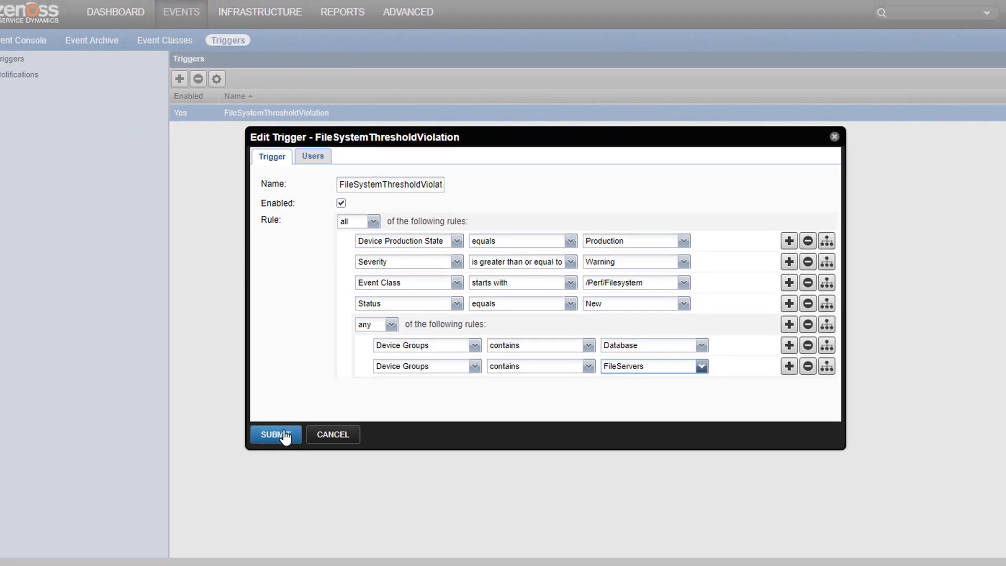
Submit the edited FileSystemThresholdViolation trigger rules.
left_click(274, 434)
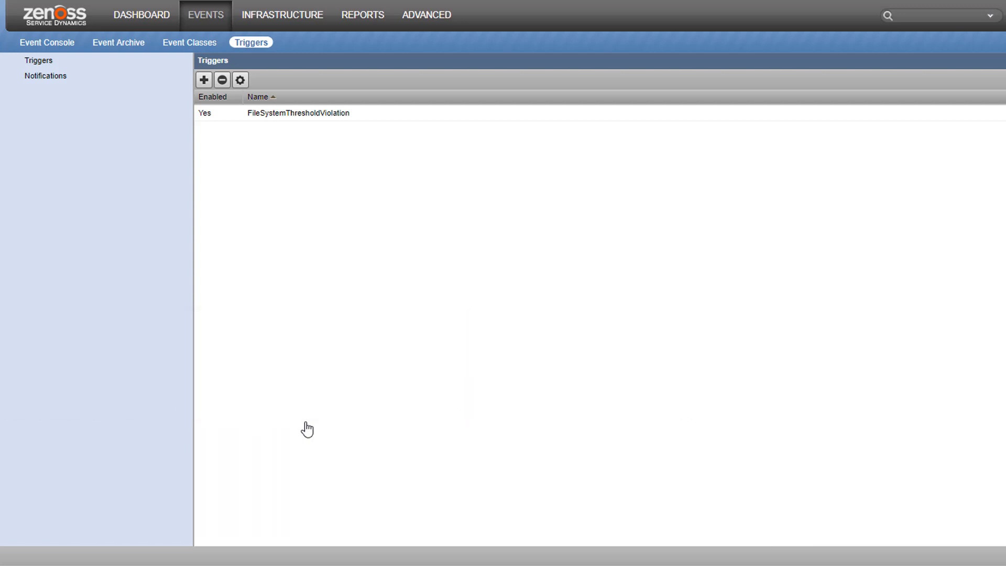
Under Notifications, add FileSystemThresholdClearSpace with the Command action.
left_click(45, 75)
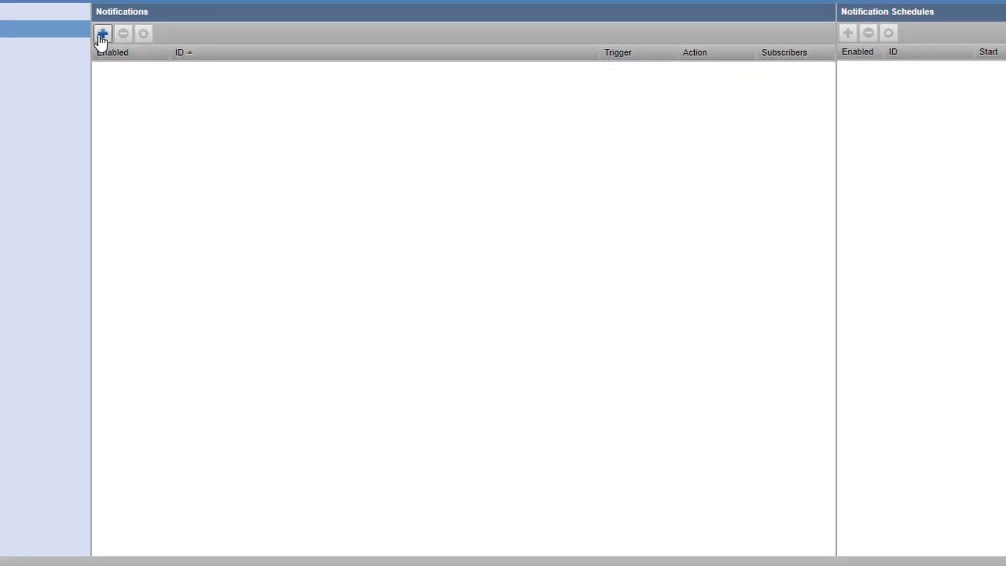
left_click(101, 32)
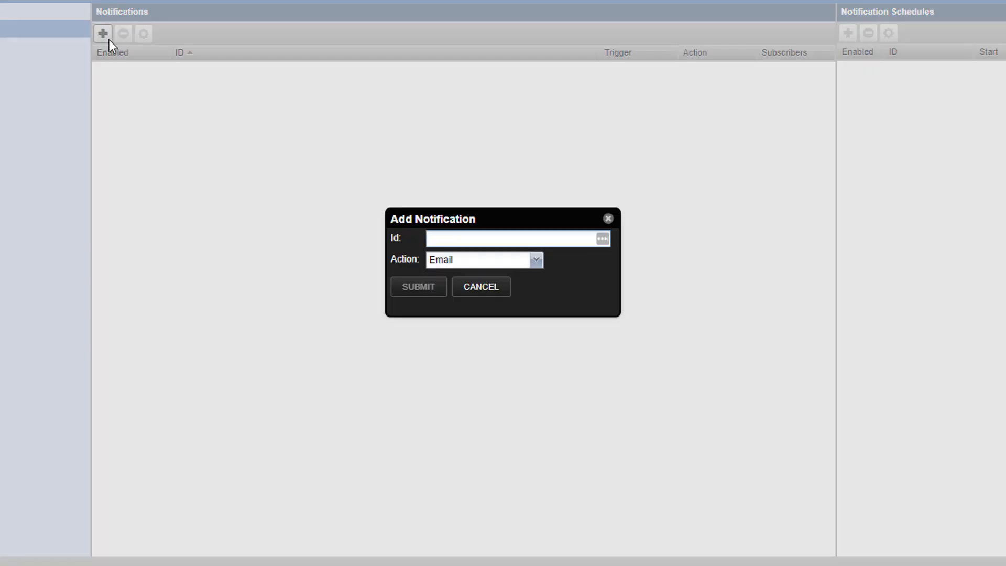
left_click(513, 239)
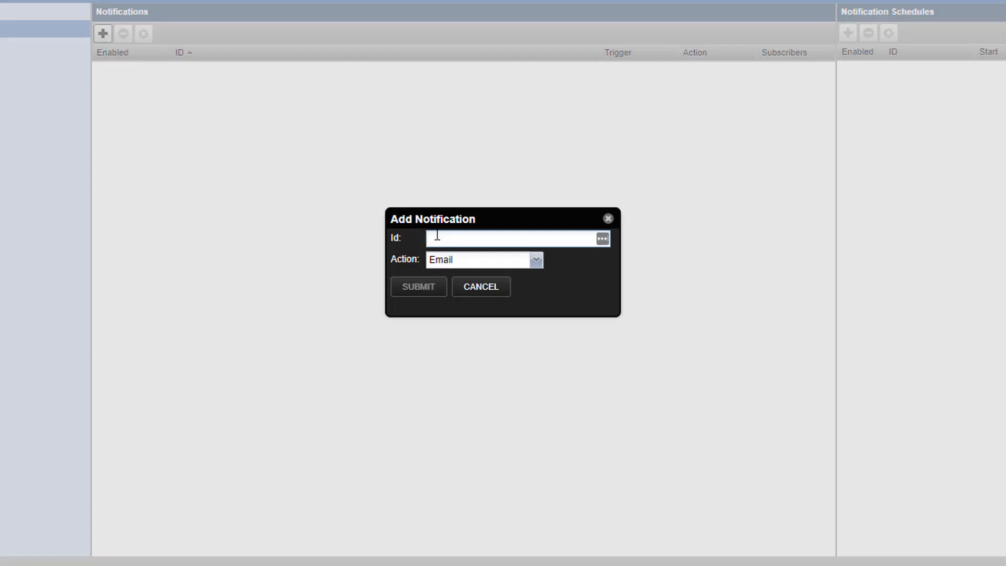
type("FileSystemThresholdClearSpace")
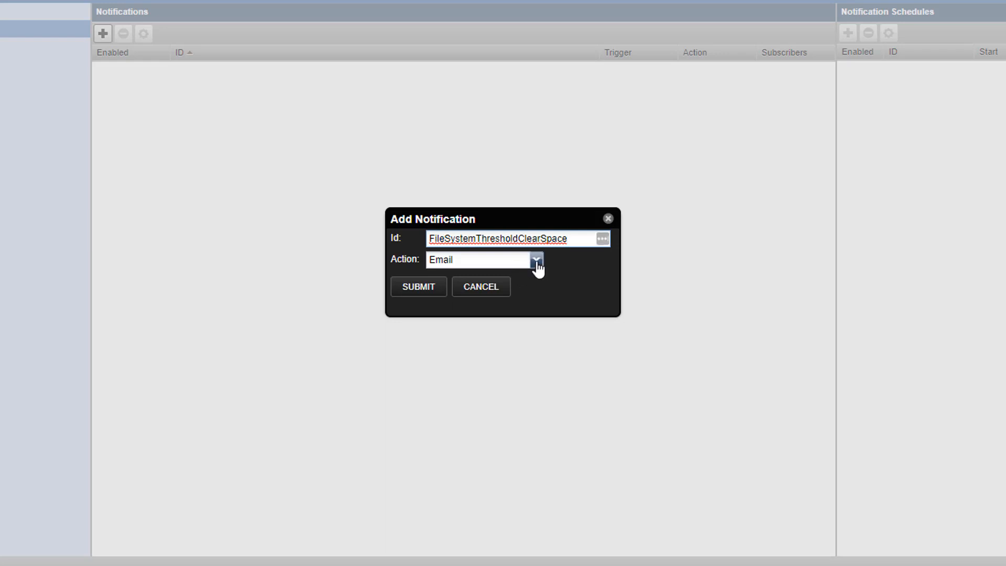
left_click(535, 260)
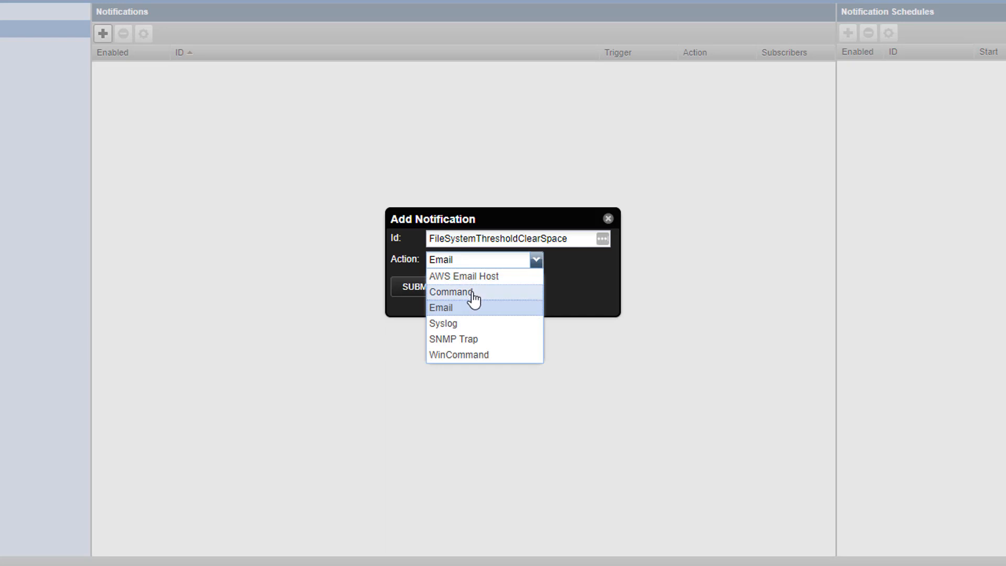
left_click(451, 292)
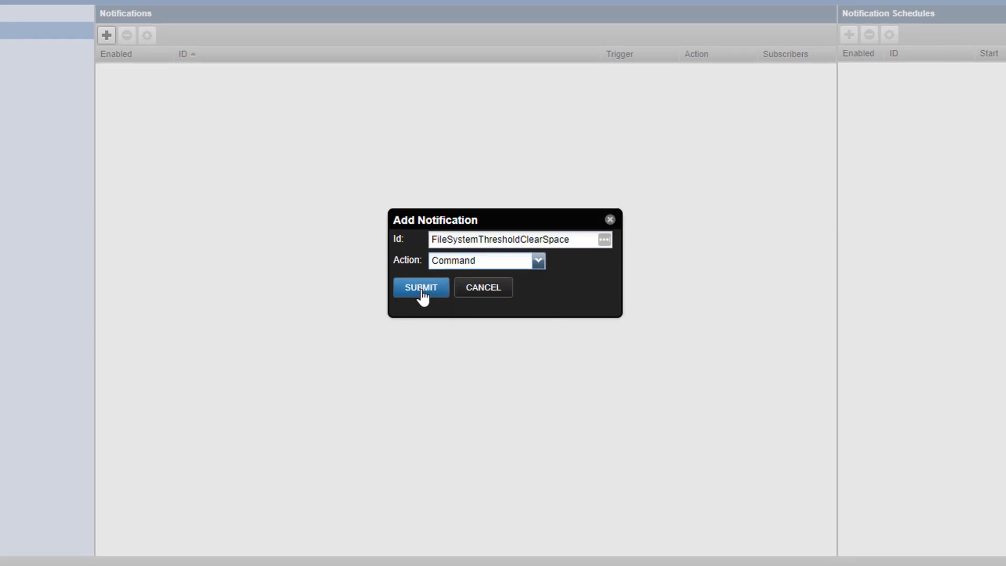
left_click(420, 287)
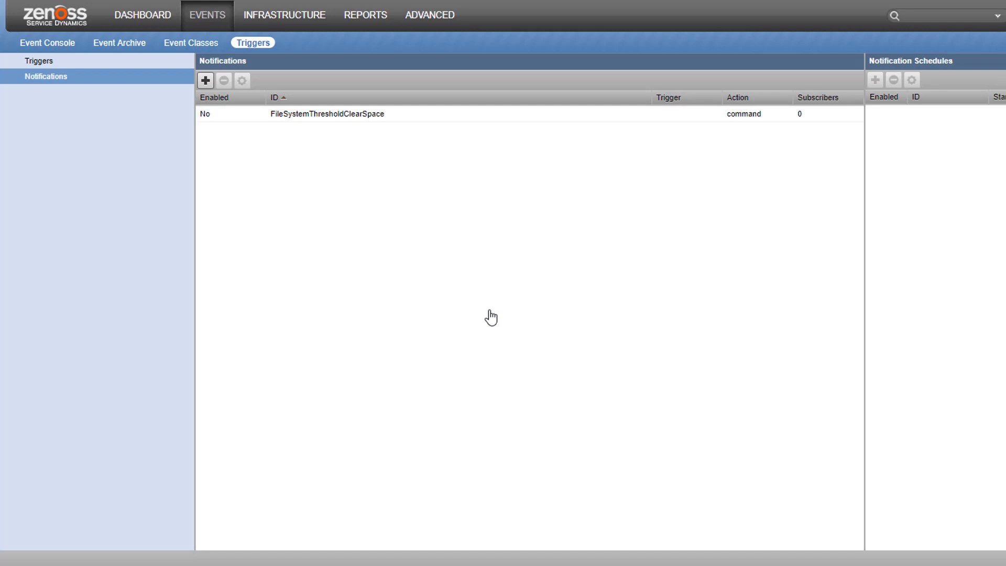
Enable FileSystemThresholdClearSpace and add the FileSystemThresholdViolation trigger to it.
left_click(326, 114)
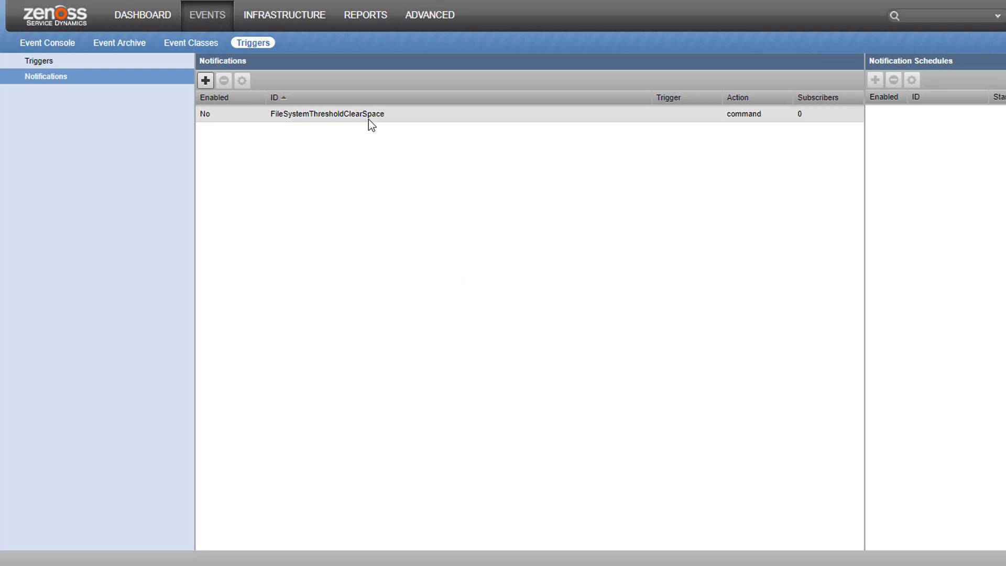
double_click(325, 114)
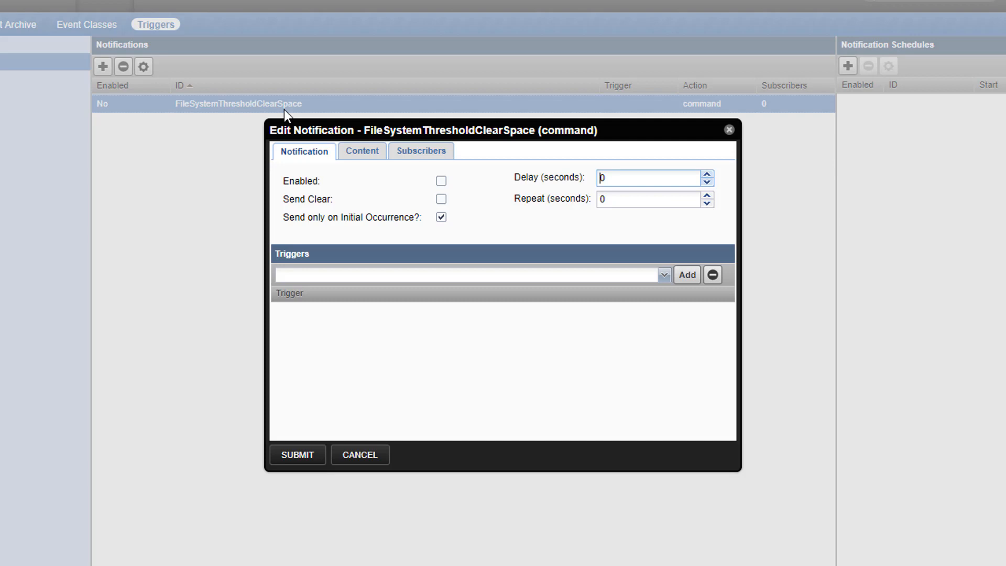
left_click(441, 180)
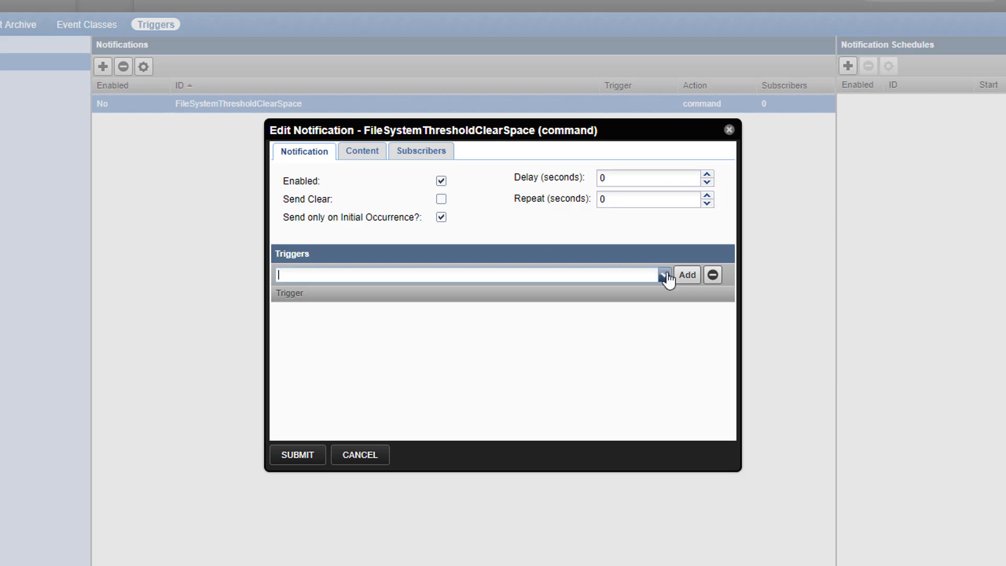
left_click(663, 274)
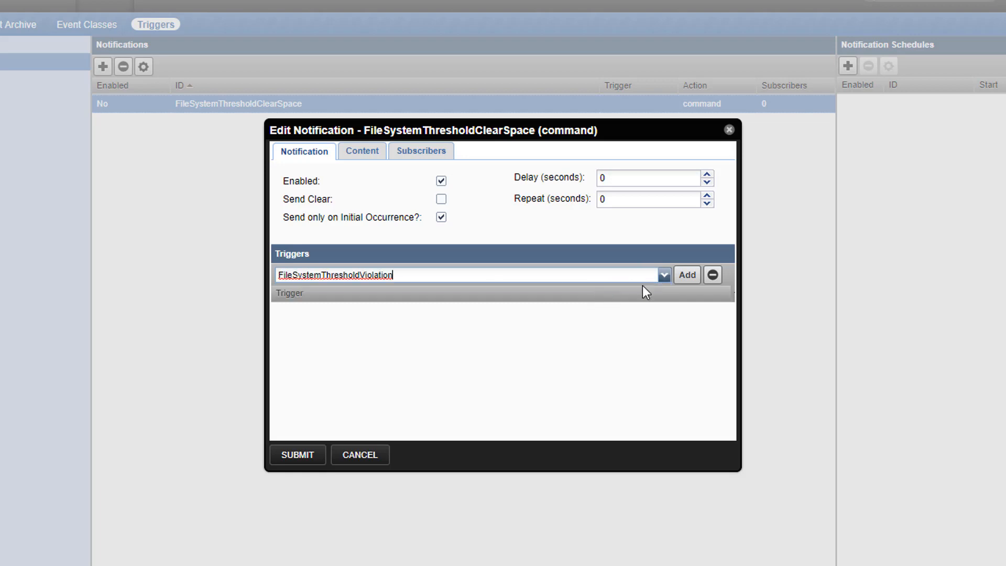
left_click(686, 275)
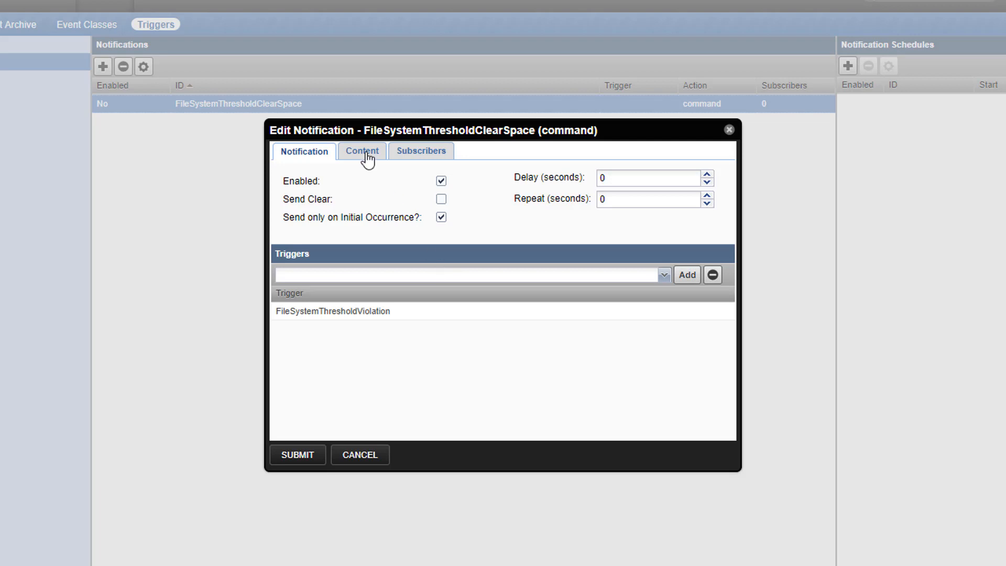
Set the command to ssh ${dev/zCommandUsername}@${dev/manageIp} 'rm -rf /tmp/*' and submit.
left_click(361, 151)
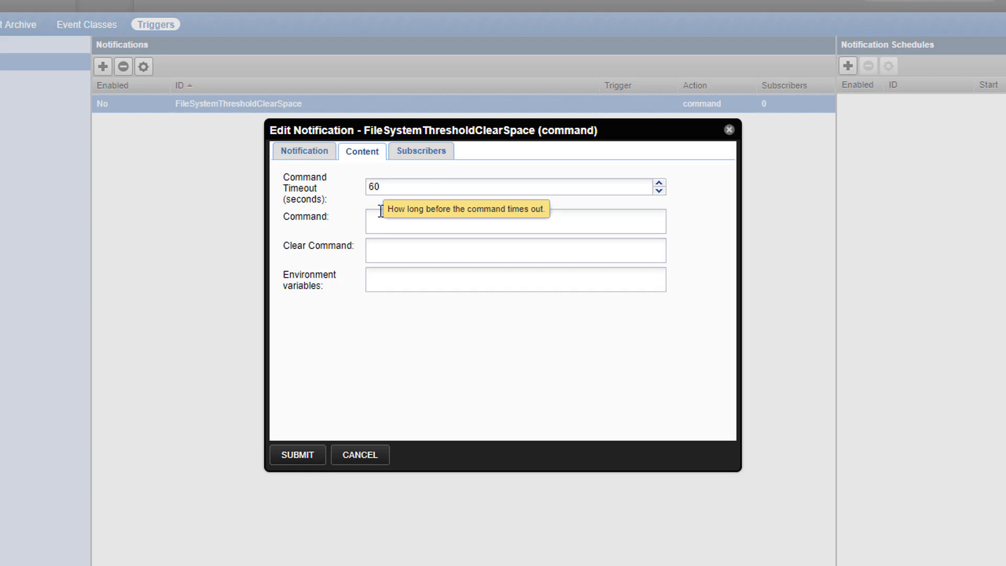
type("ssh ${dev/zCommandUsername}@${dev/manageIp} 'rm -rf /tmp/*'")
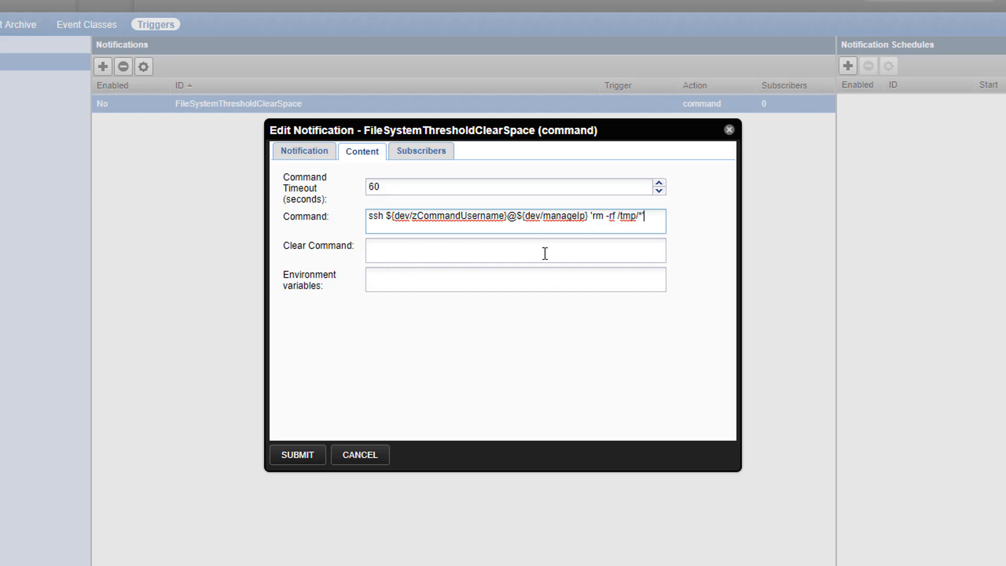
mouse_move(624, 228)
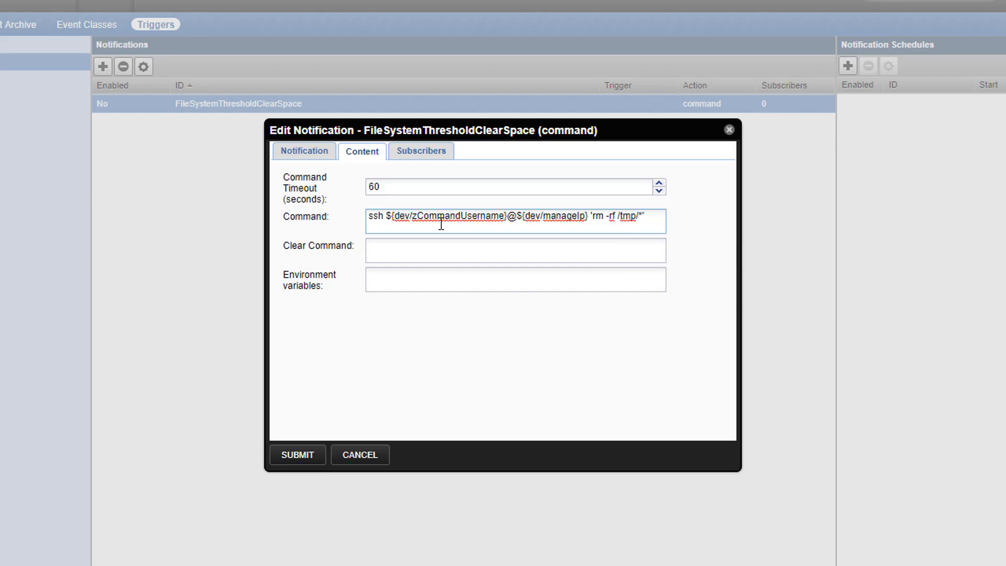
double_click(400, 216)
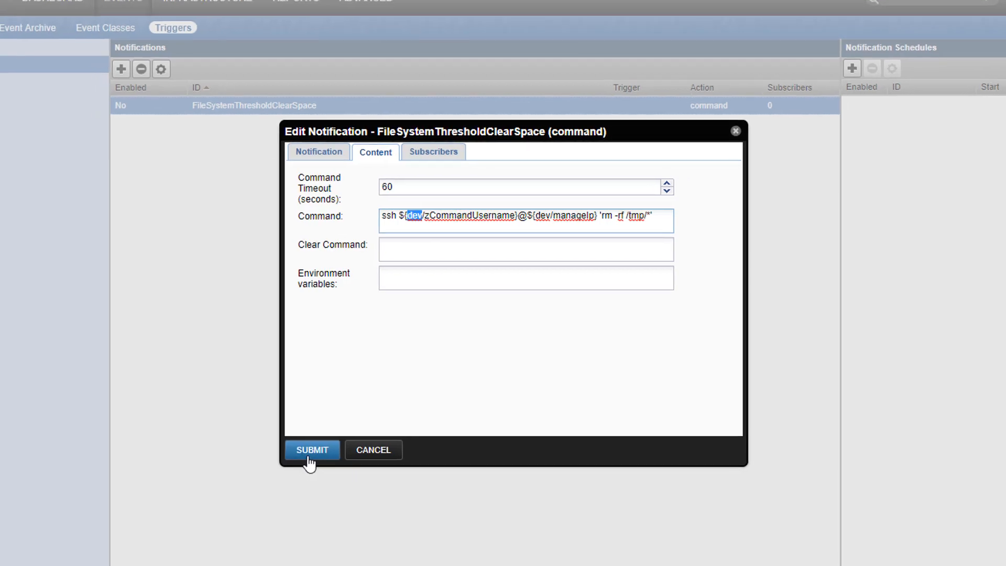
left_click(311, 449)
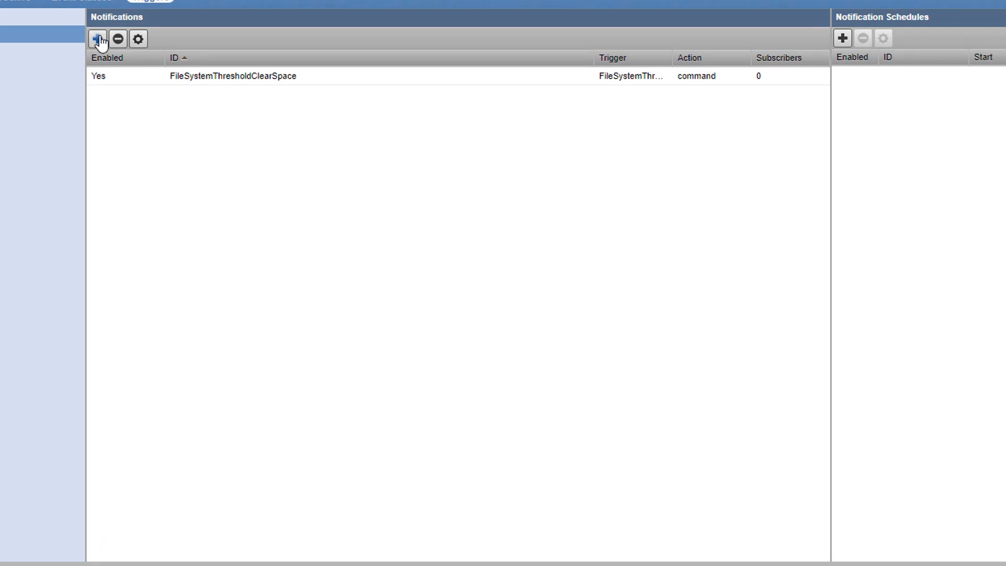
Add an Email notification with Id FileSystemThresholdEmailAdmins.
left_click(97, 38)
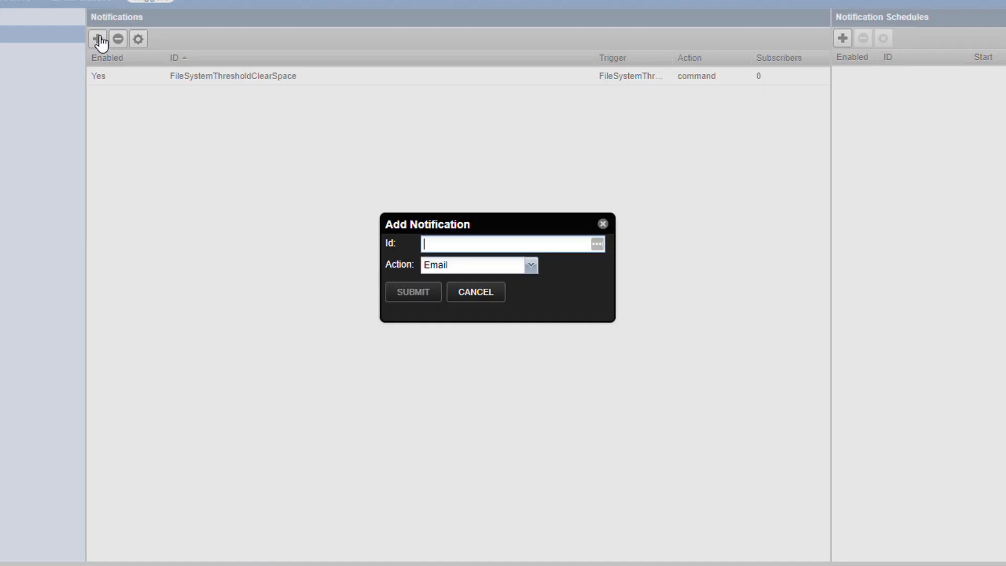
type("FileSystemThresholdEmailAdmins")
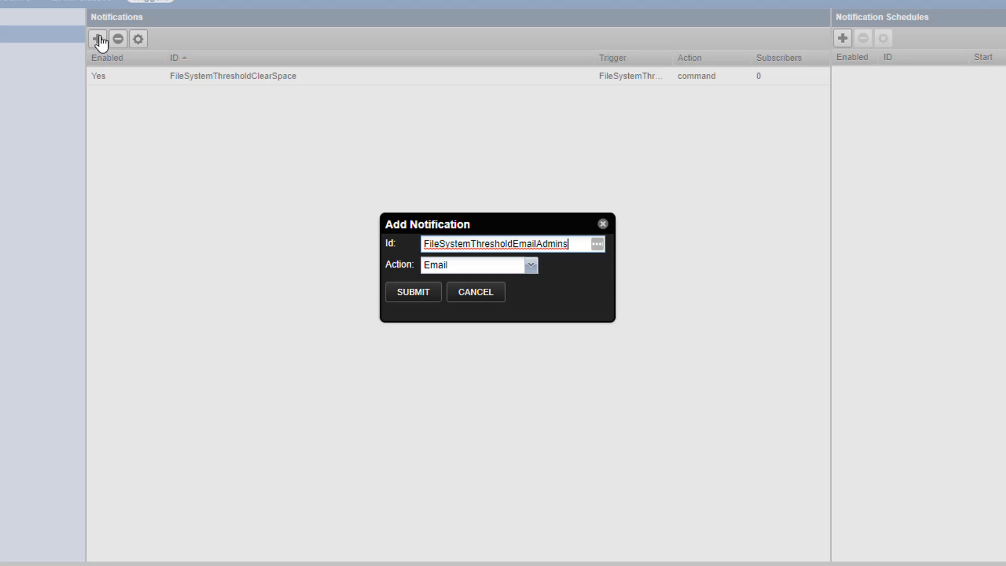
mouse_move(465, 266)
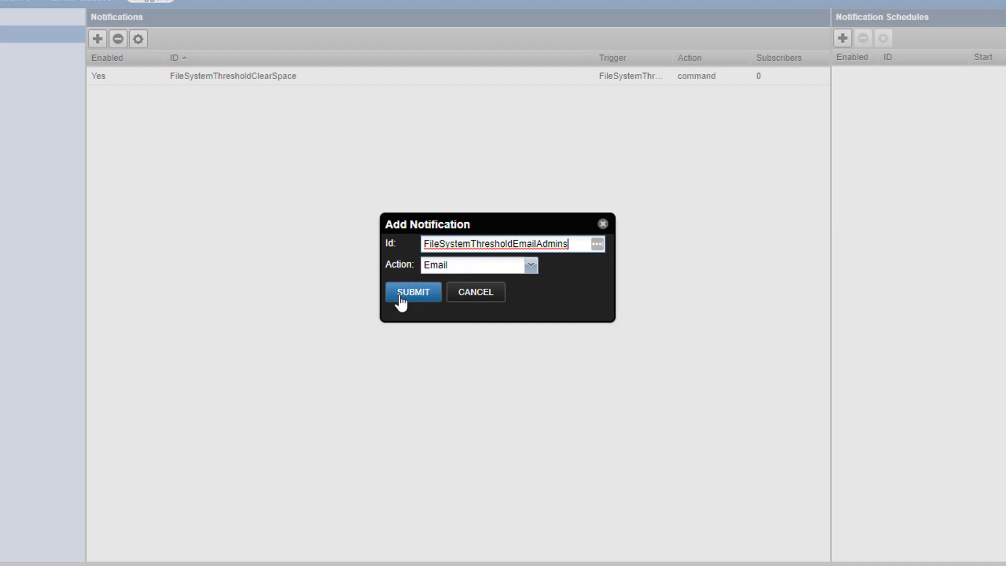
left_click(412, 292)
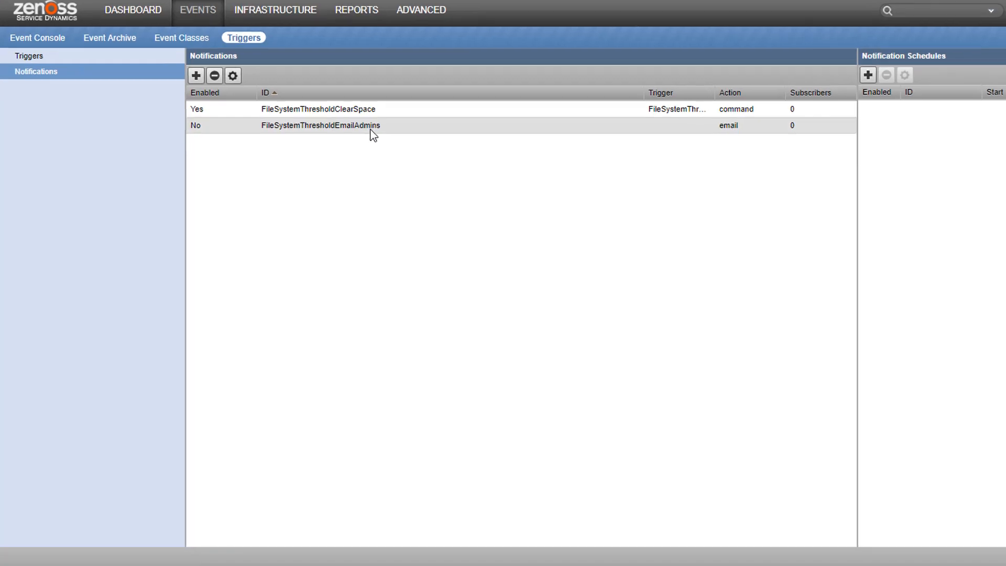
Enable EmailAdmins, add the FileSystemThresholdViolation trigger, and set Delay to 600 seconds.
double_click(317, 125)
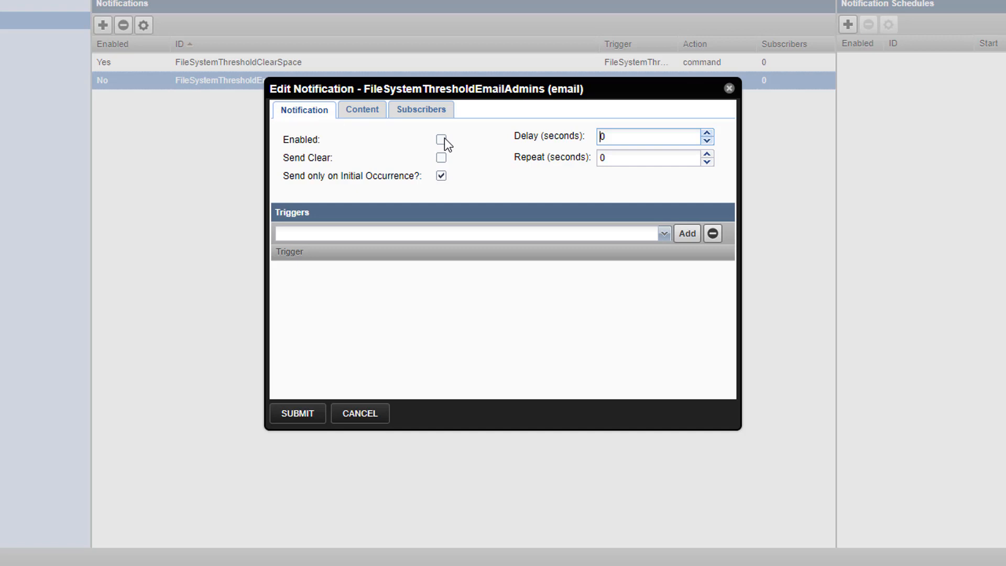
left_click(440, 139)
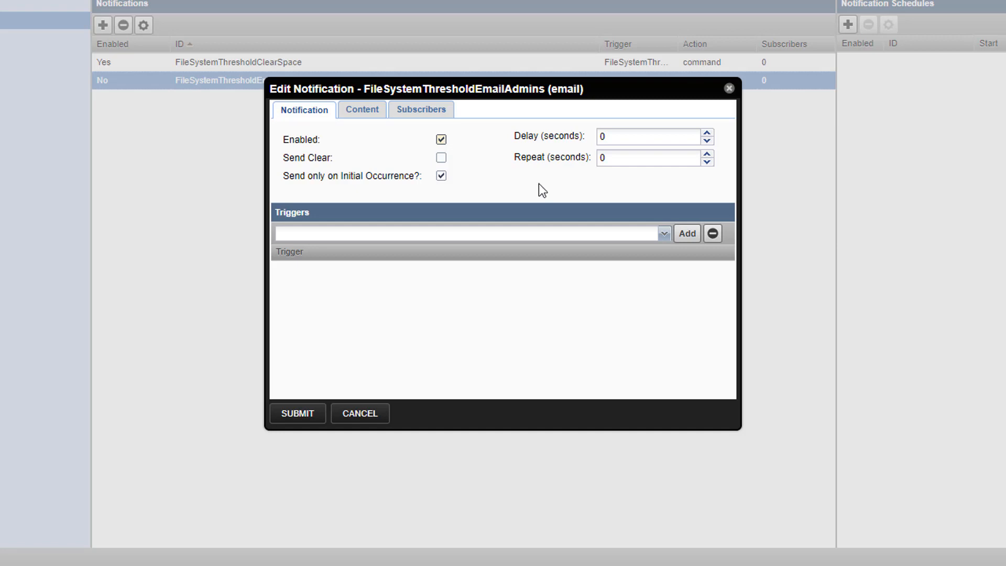
type("FileSystemThresholdViolation")
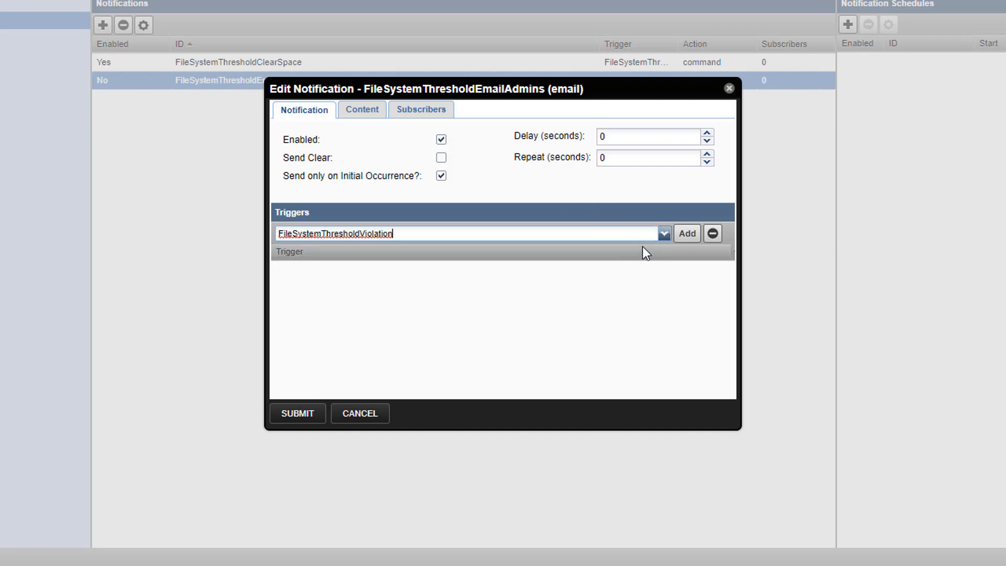
left_click(686, 233)
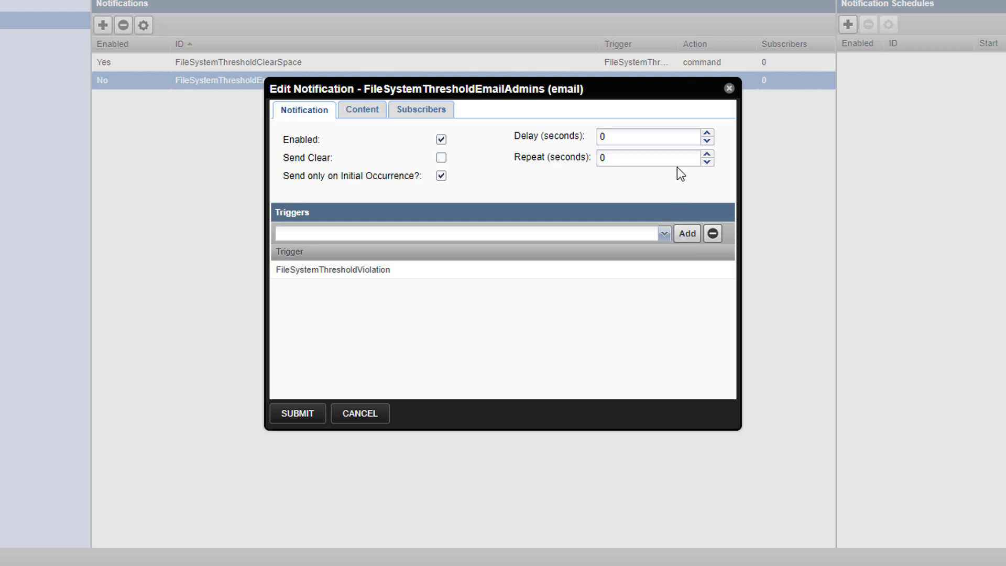
left_click(644, 136)
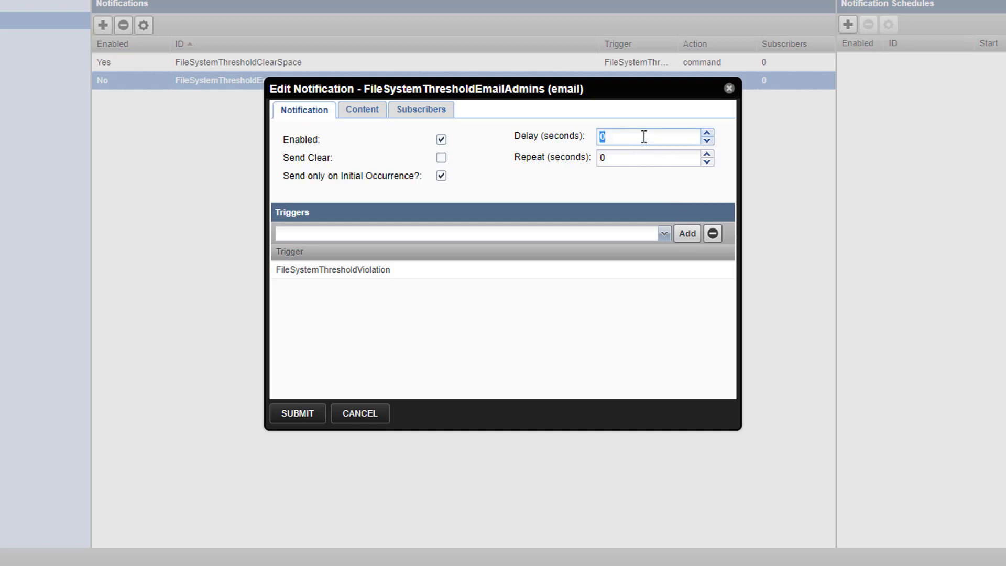
type("600")
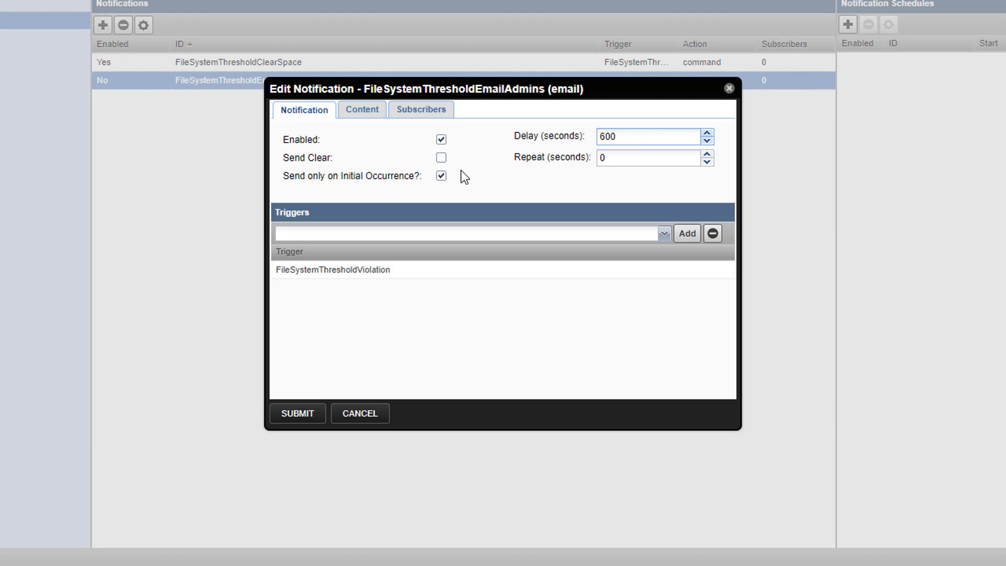
mouse_move(457, 174)
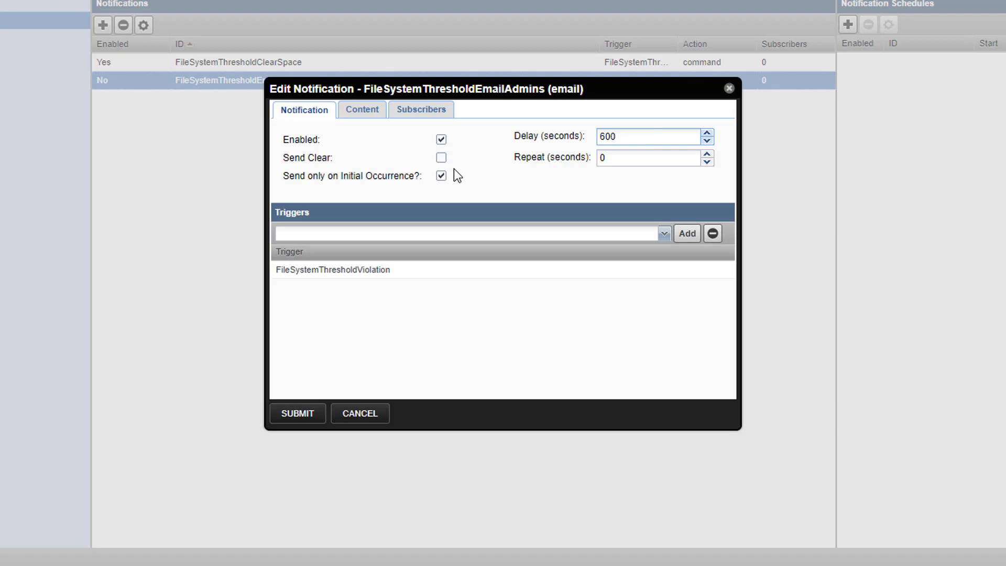
Append 'Auto-clearing /tmp did not resolve. Please investigate.' to the EmailAdmins email body.
left_click(361, 109)
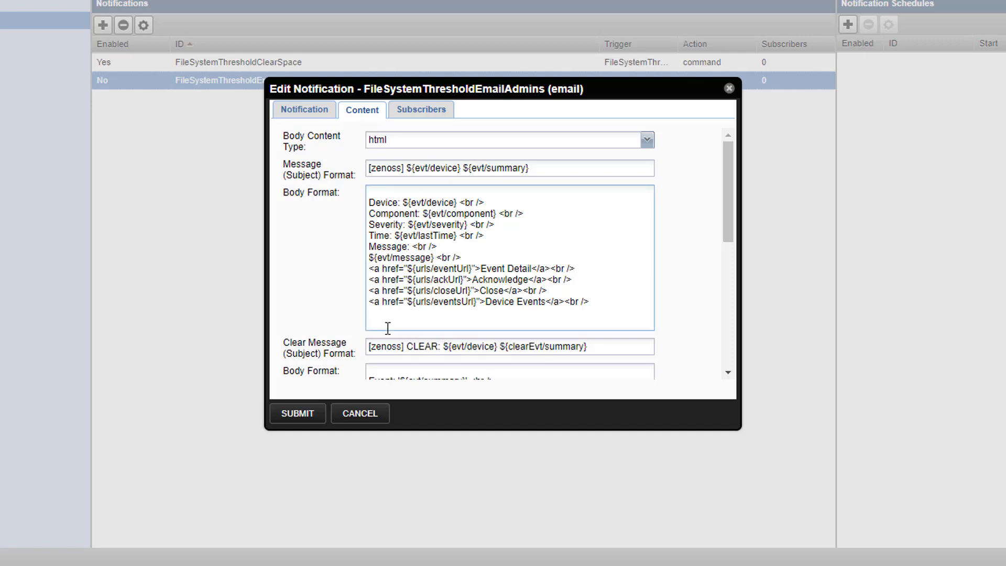
type("Auto-clearing /tmp did not resolve.  Please investigate.")
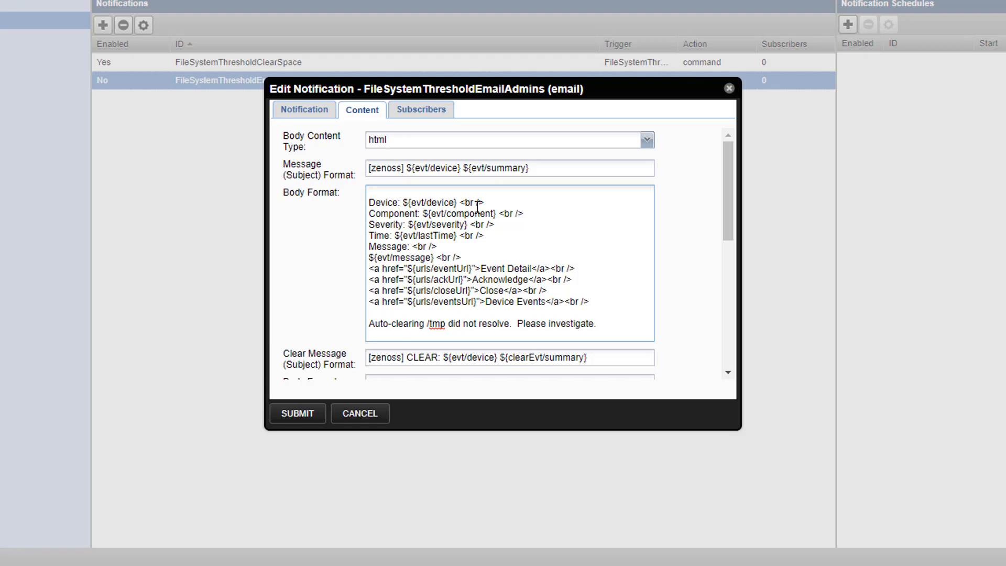
left_click(421, 109)
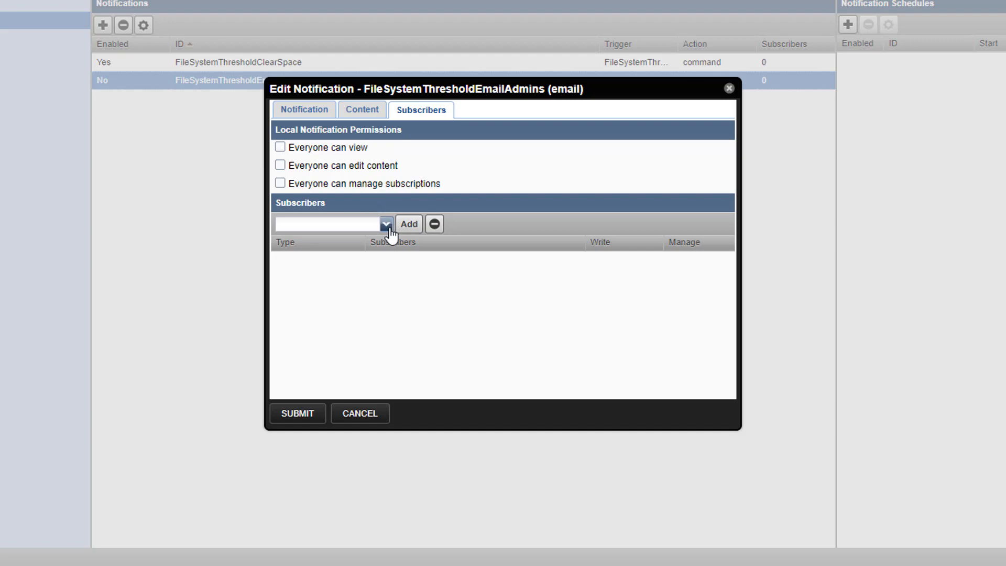
Add an existing user from the dropdown as an EmailAdmins subscriber.
left_click(385, 223)
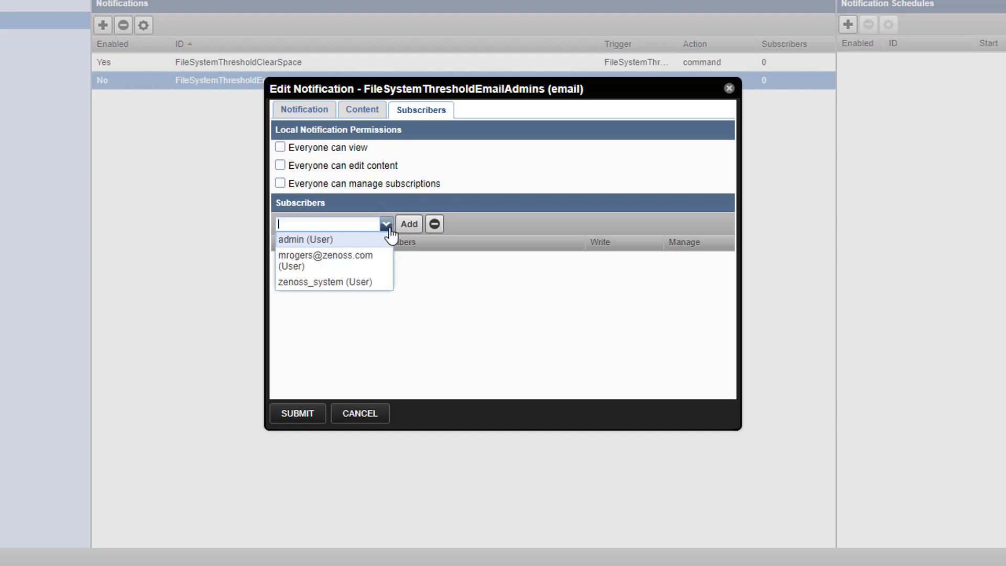
left_click(326, 260)
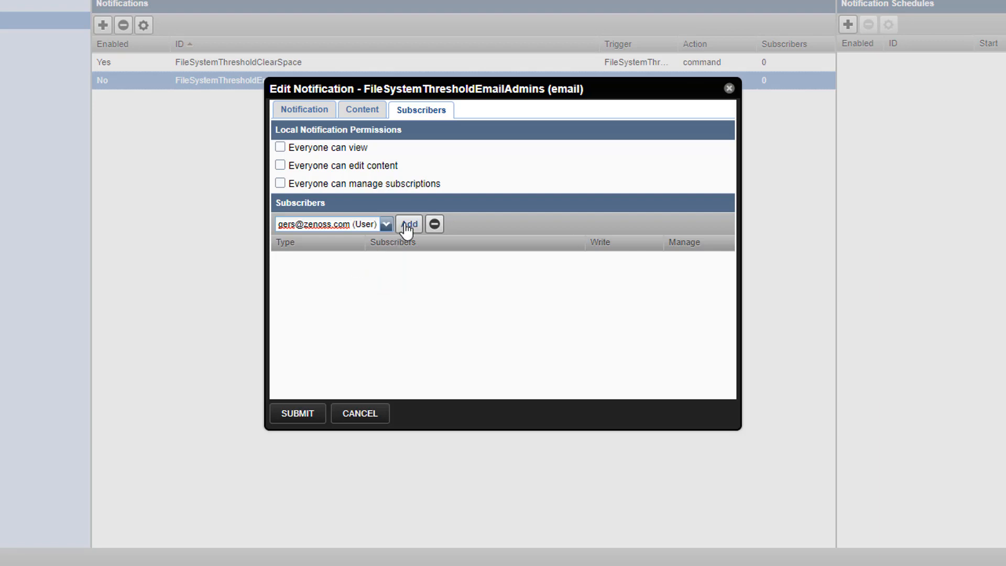
left_click(409, 224)
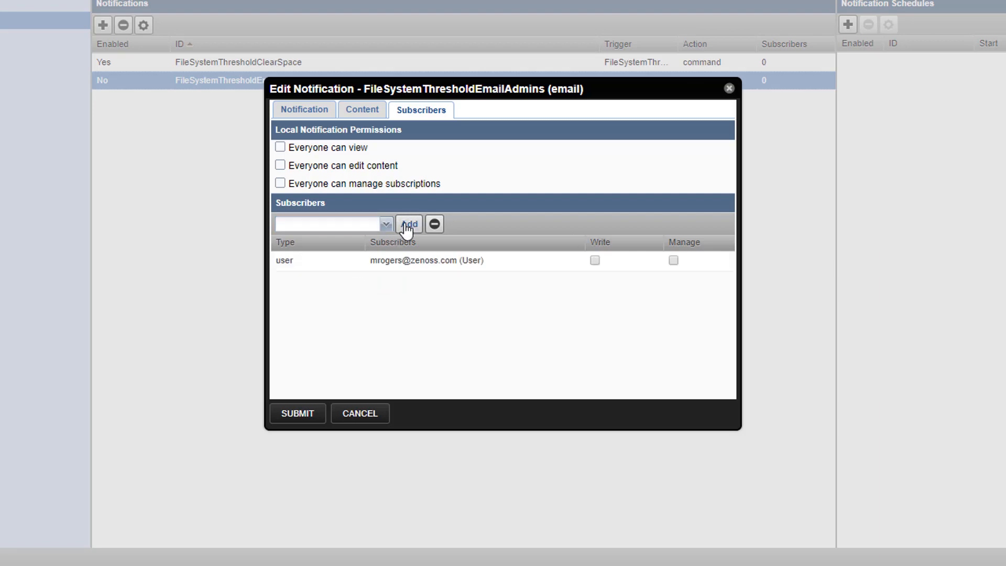
mouse_move(349, 223)
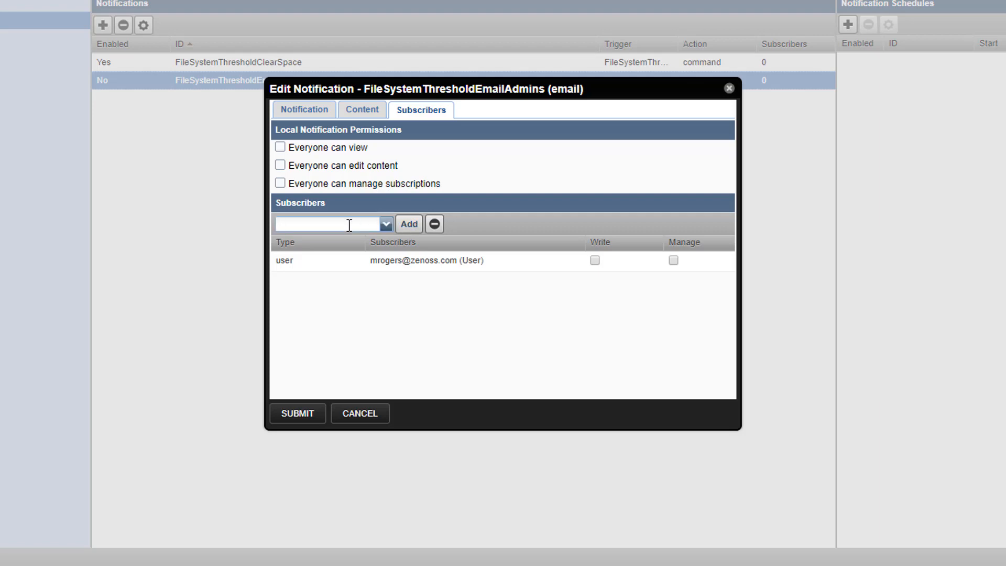
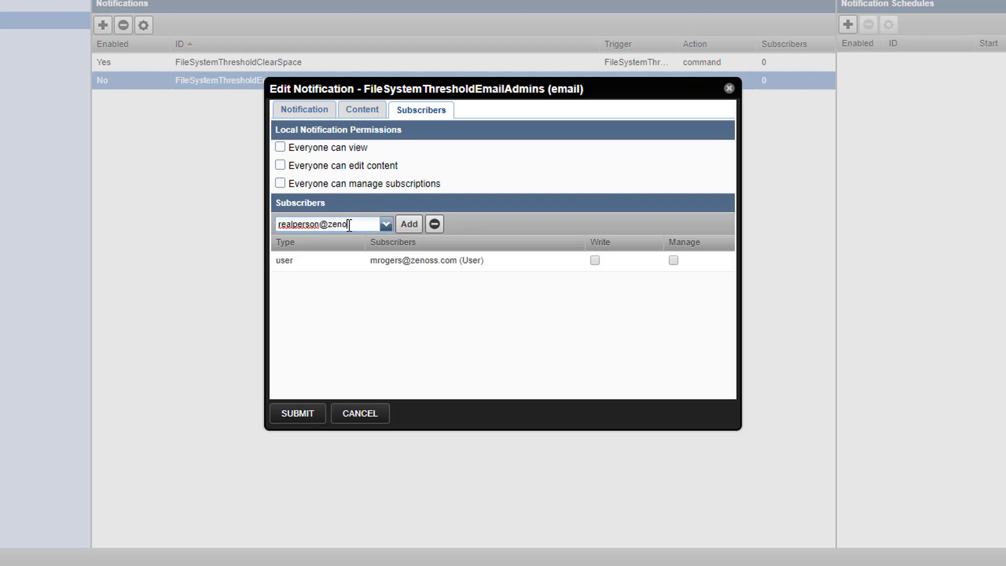
Add a manually typed email address as a subscriber and submit the notification.
left_click(408, 224)
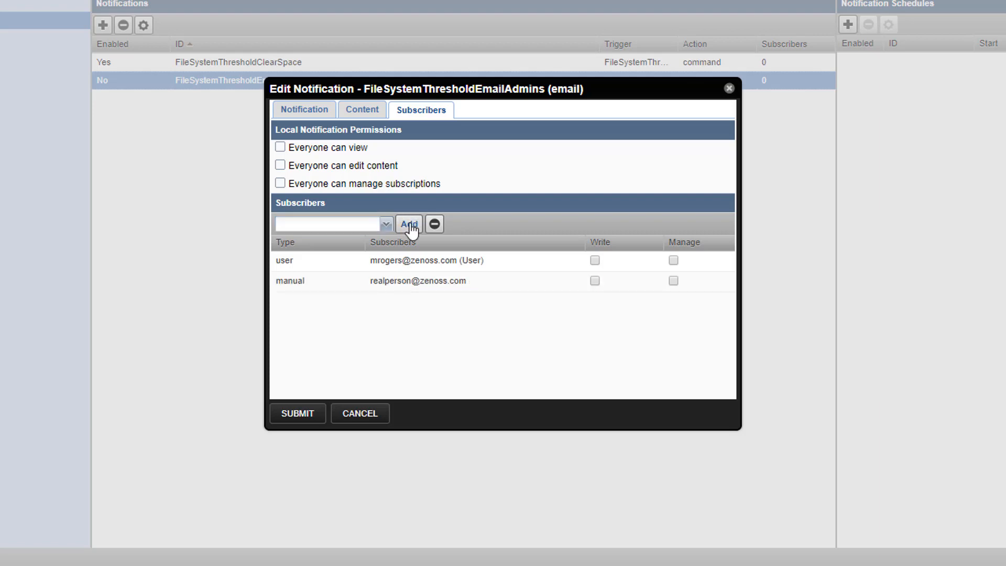
left_click(359, 414)
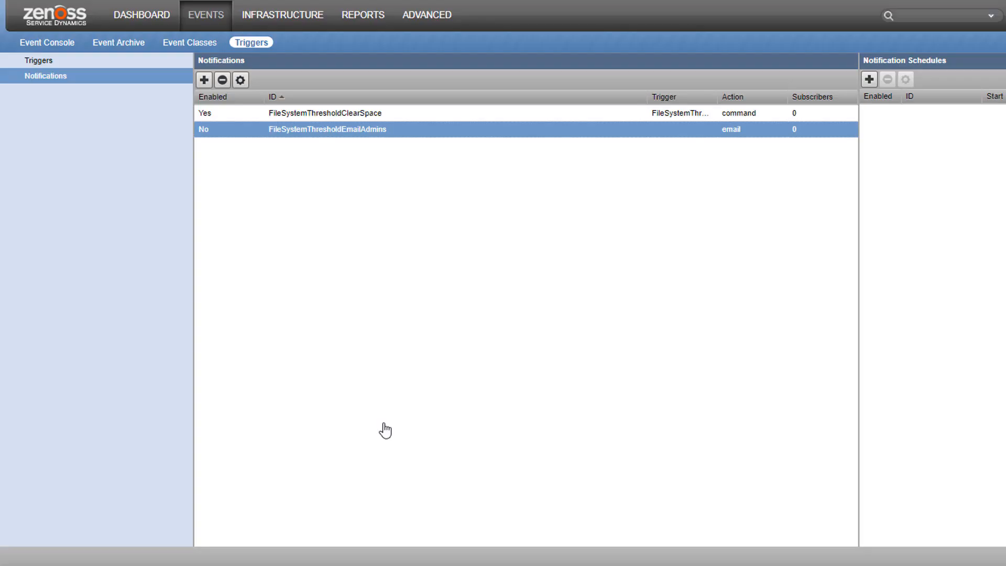